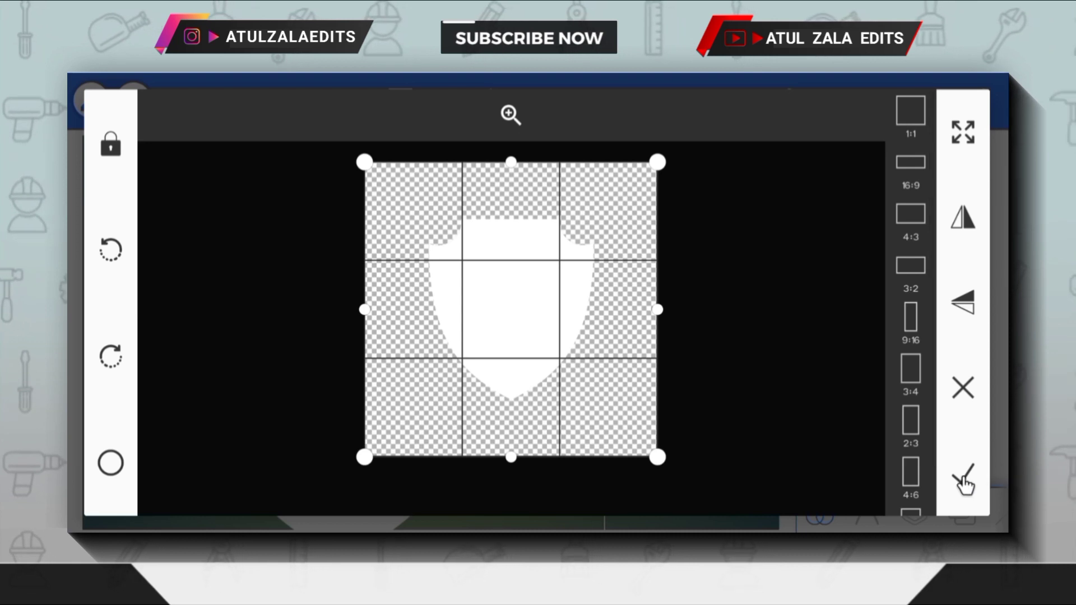
Import the white shield PNG onto the dark green canvas and select it
{"action": "left_click", "coordinate": [965, 477]}
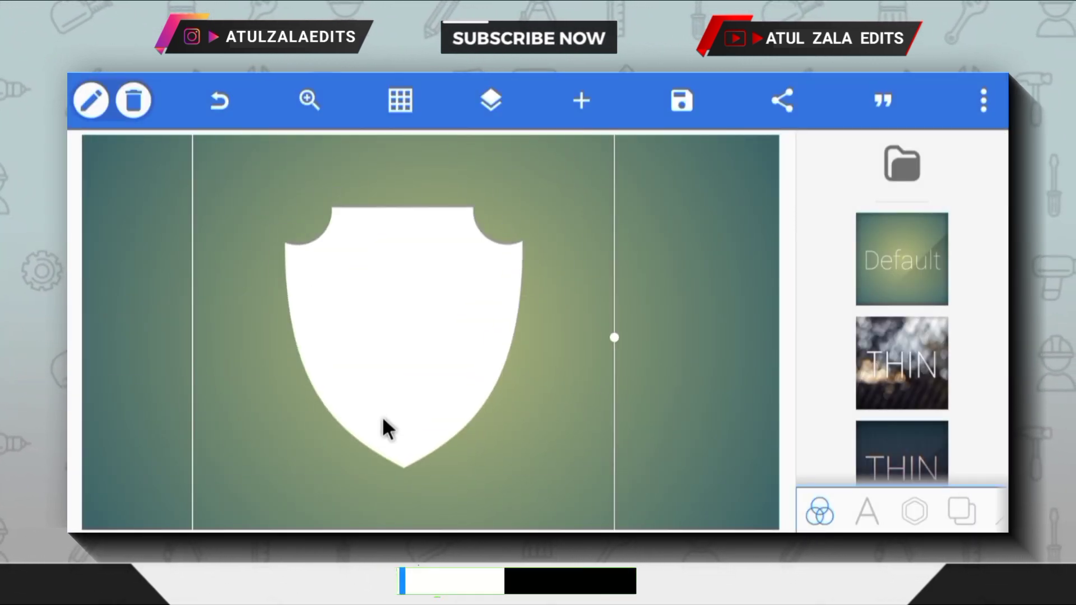
{"action": "left_click", "coordinate": [914, 510]}
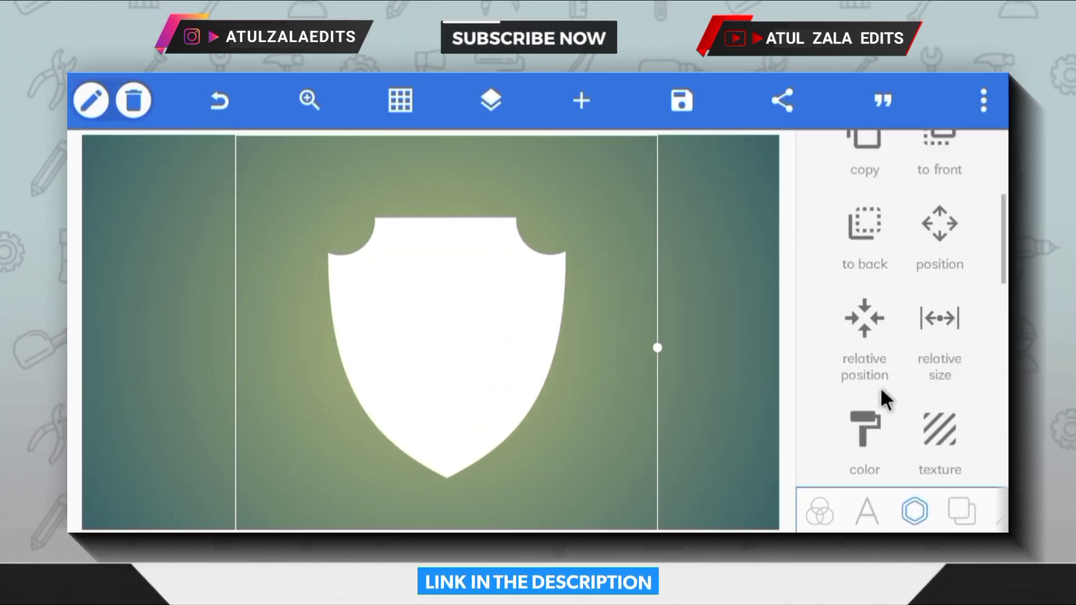
{"action": "left_click", "coordinate": [939, 233]}
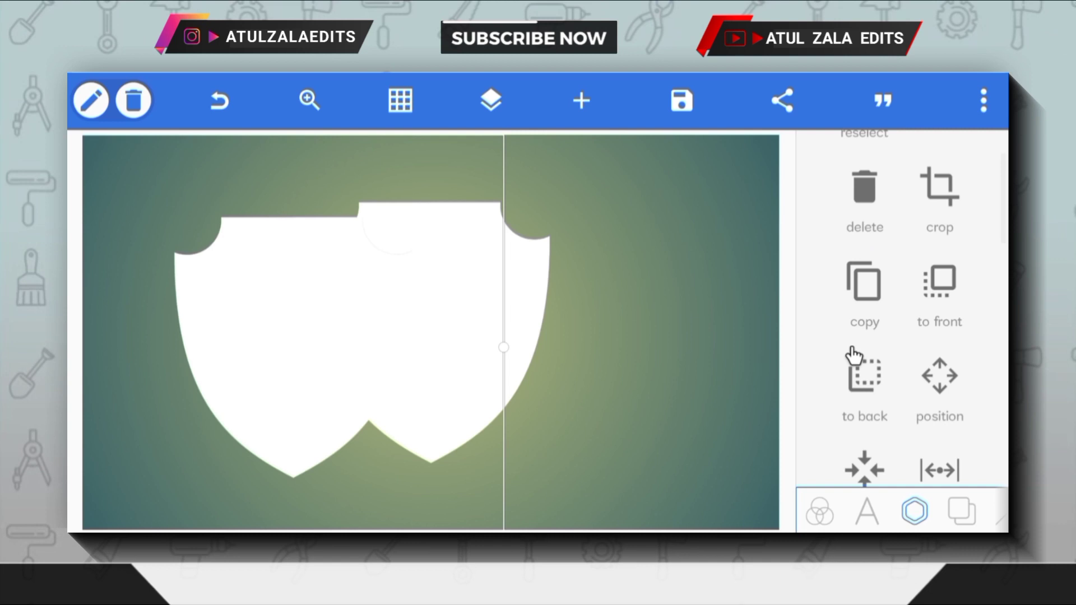
Make the shield copy black, shrink it and centre it inside the white shield
{"action": "scroll", "scroll_direction": "down", "scroll_amount": 3}
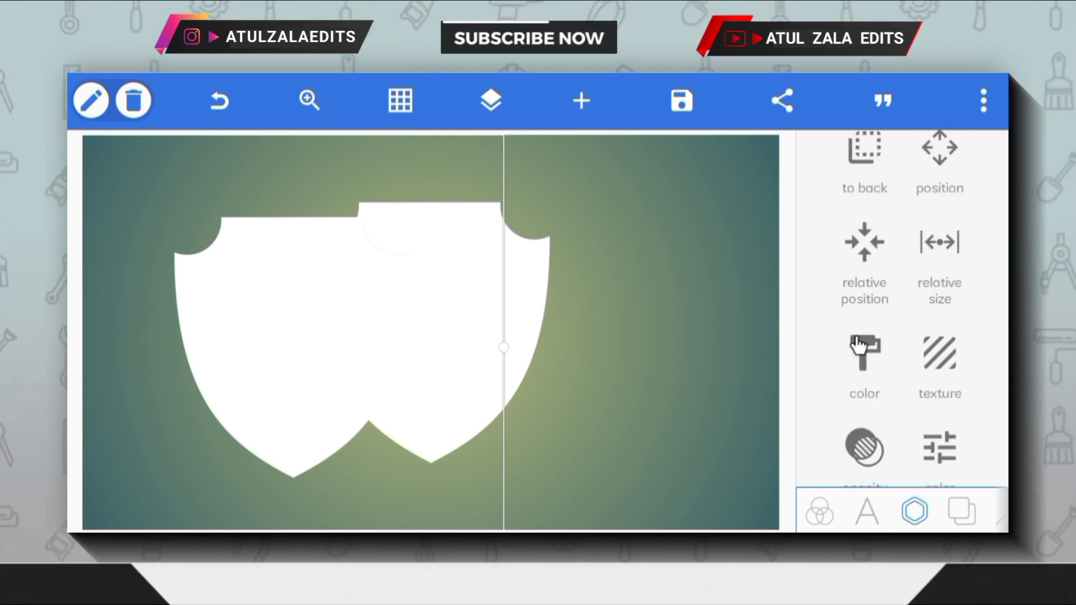
{"action": "left_click", "coordinate": [865, 366]}
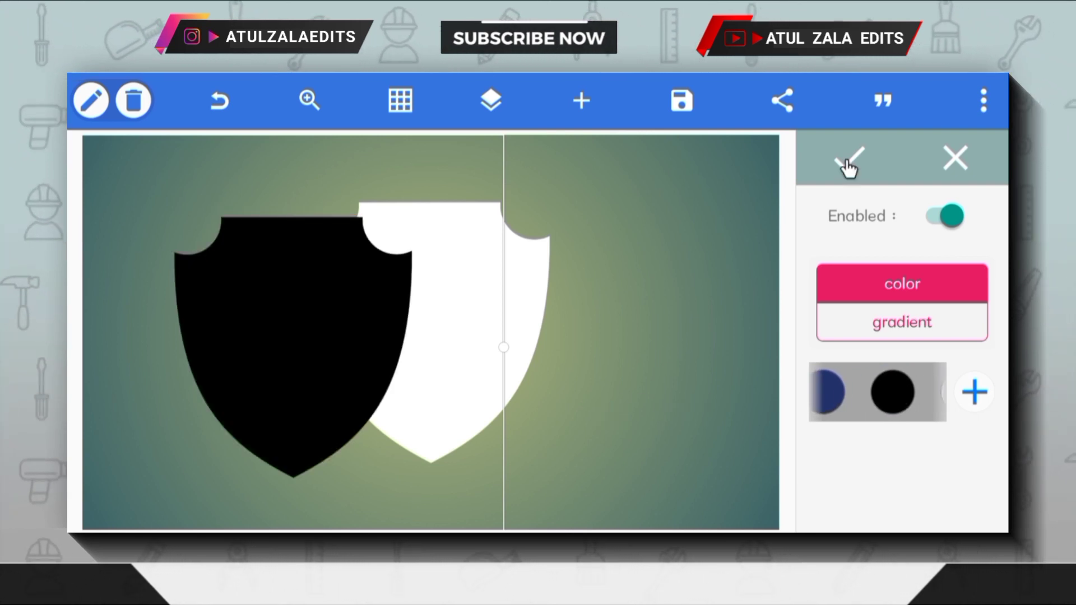
{"action": "left_click", "coordinate": [850, 159]}
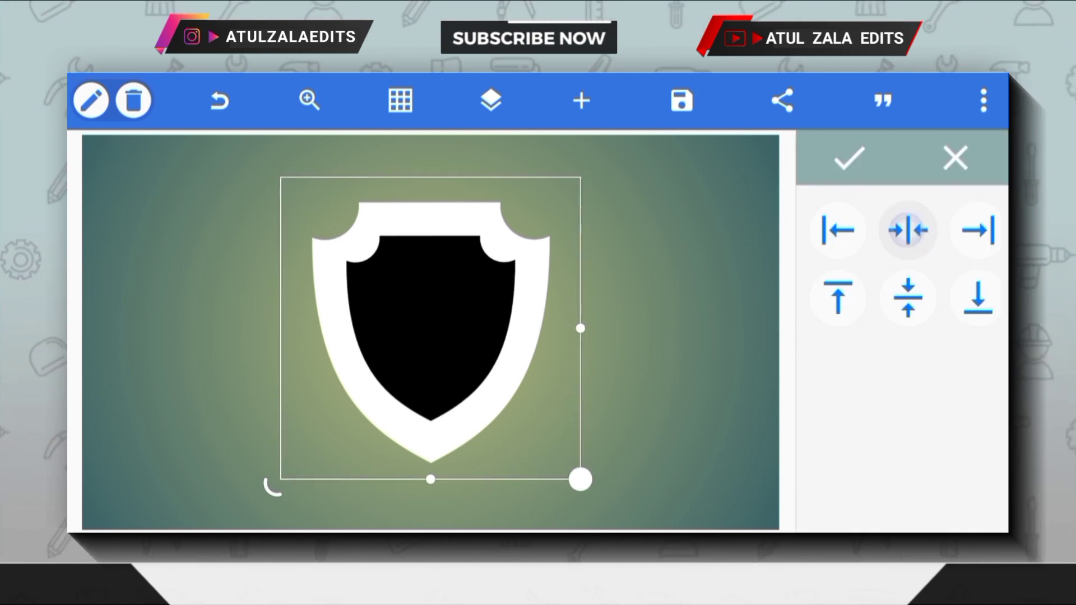
{"action": "left_click", "coordinate": [489, 101]}
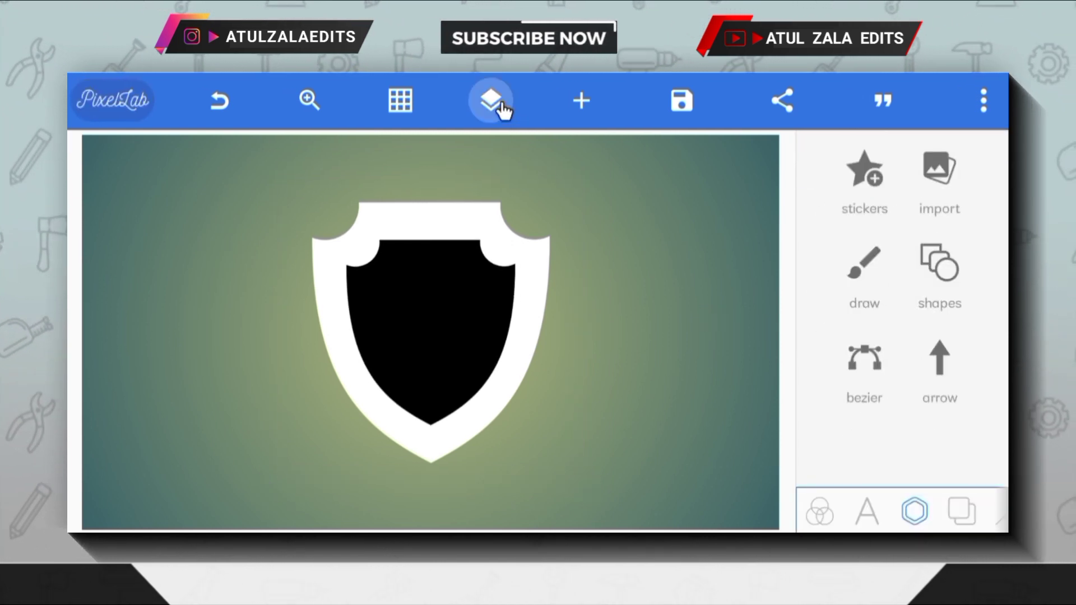
Merge the white and black shield layers into one emblem and nudge it down
{"action": "left_click", "coordinate": [490, 100]}
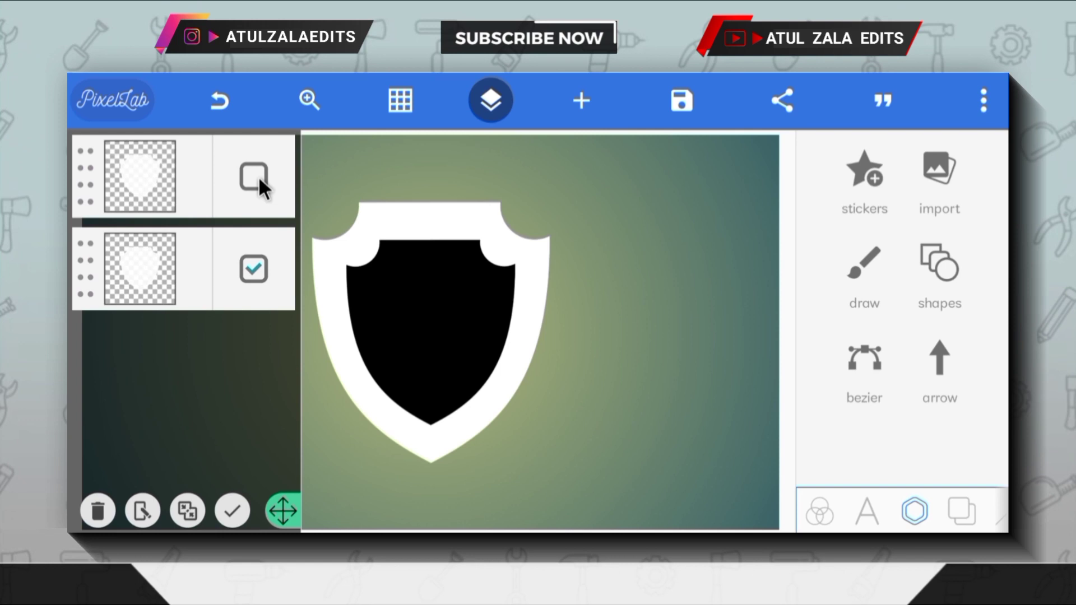
{"action": "left_click", "coordinate": [186, 511]}
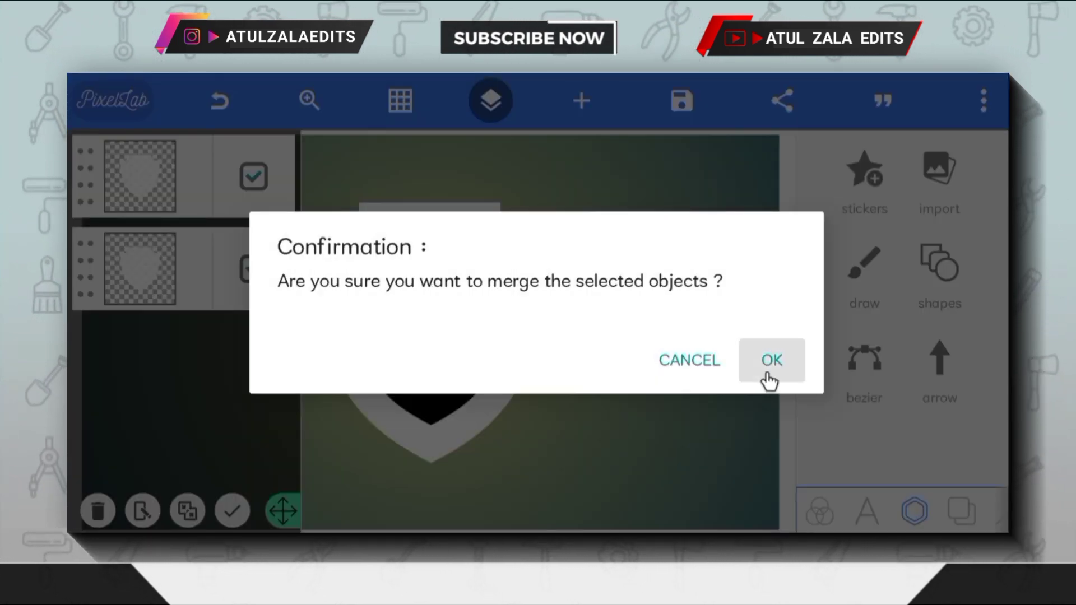
{"action": "left_click", "coordinate": [771, 360]}
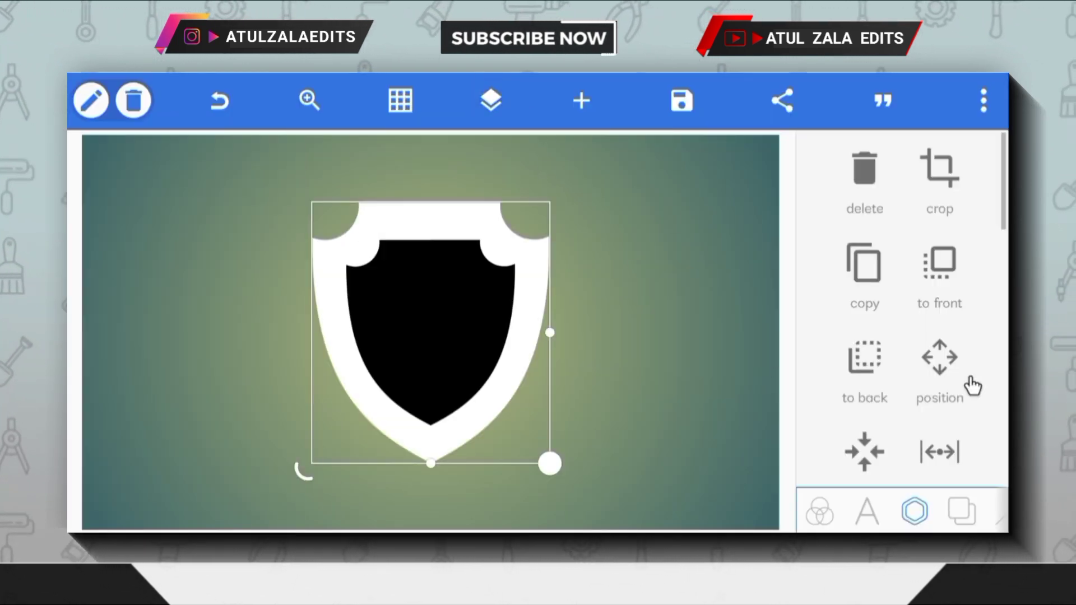
{"action": "left_click", "coordinate": [939, 370]}
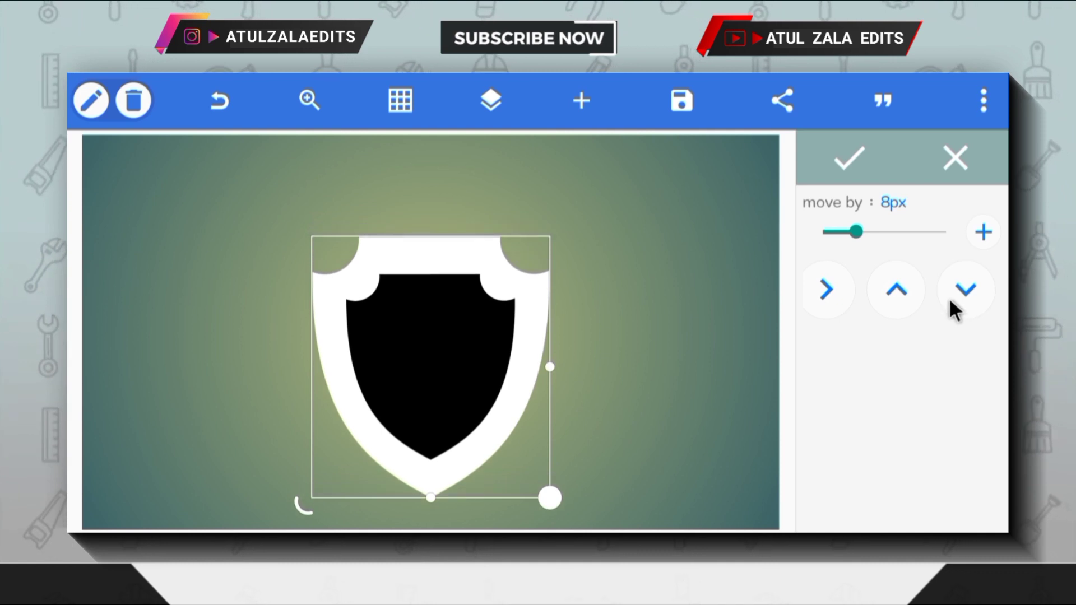
{"action": "left_click", "coordinate": [849, 158]}
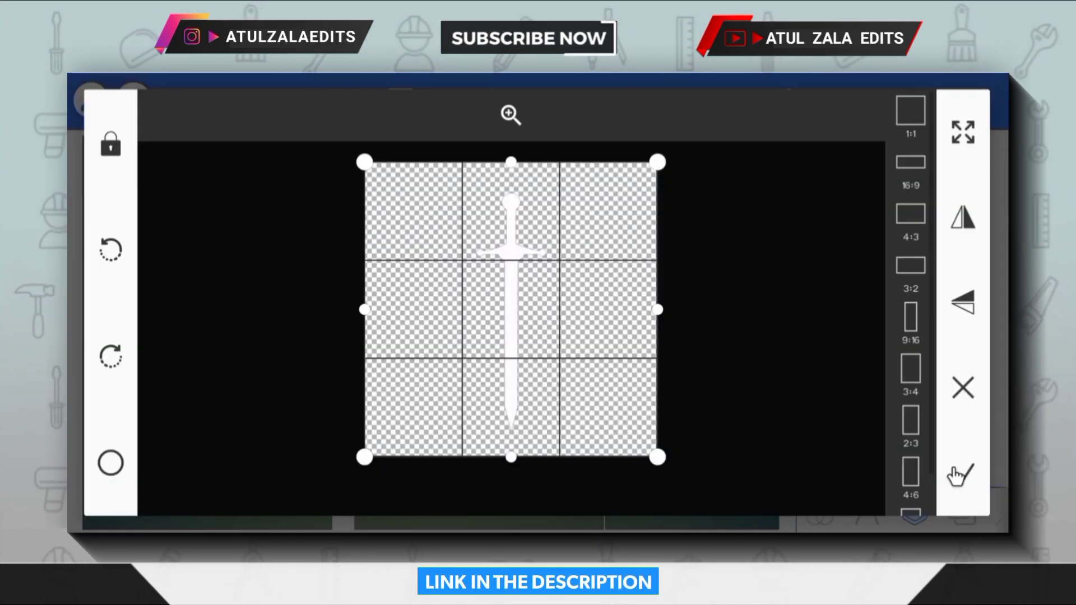
Import the white sword image vertically over the shield, hilt above the top
{"action": "left_click", "coordinate": [963, 473]}
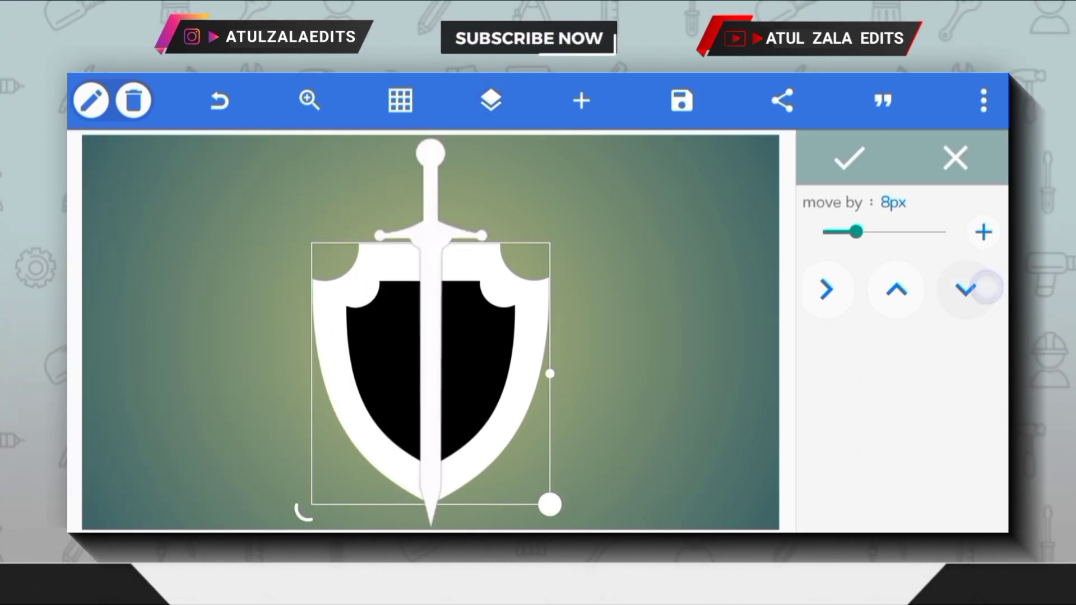
{"action": "left_click", "coordinate": [581, 101]}
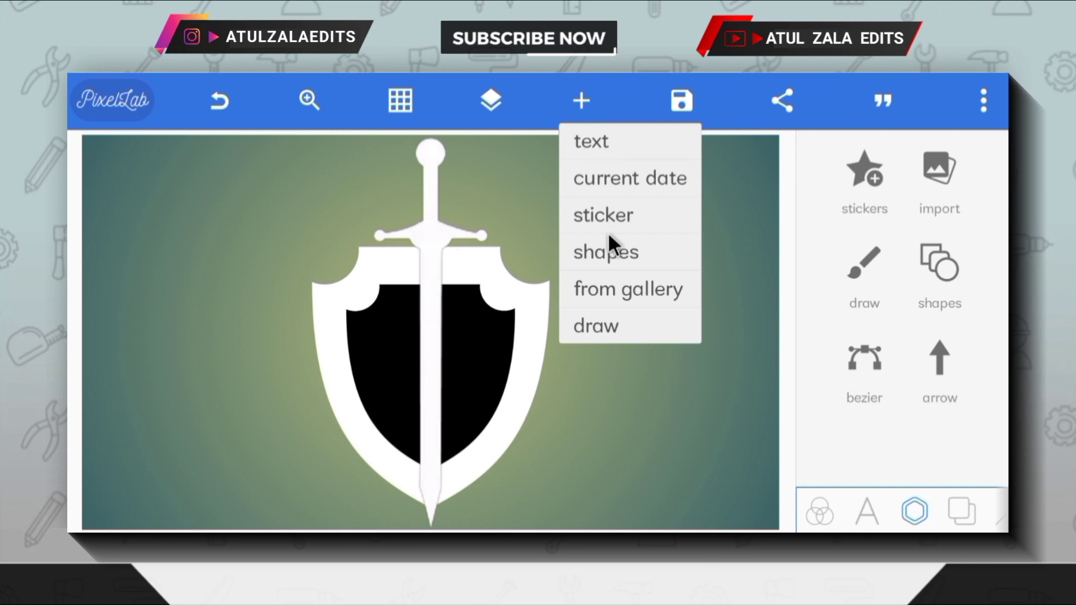
Draw a narrow black rectangle down the shield centre, layered below the sword
{"action": "left_click", "coordinate": [605, 252]}
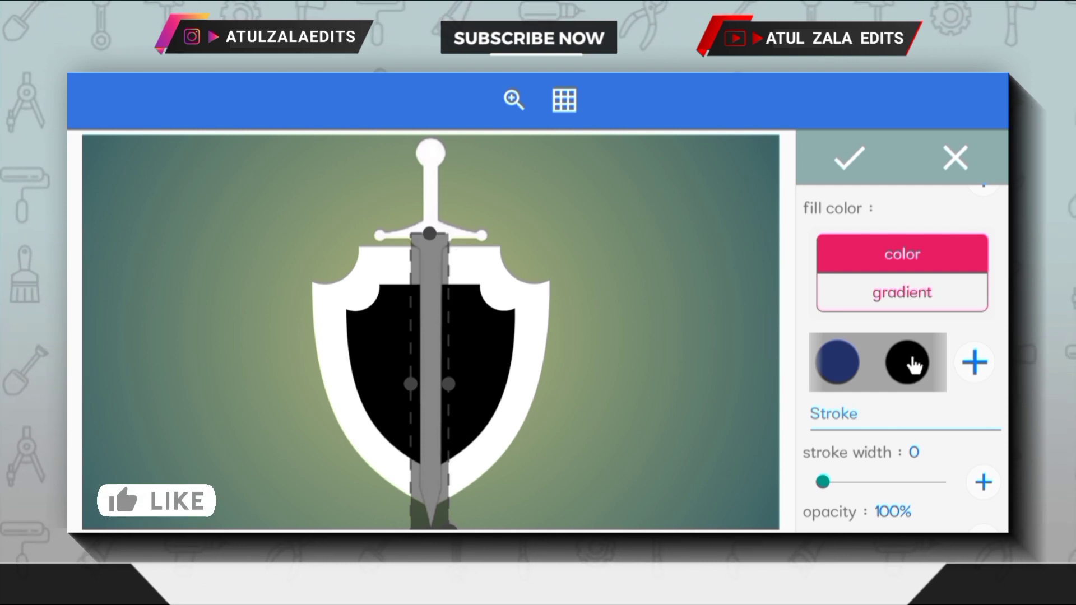
{"action": "left_click", "coordinate": [850, 158]}
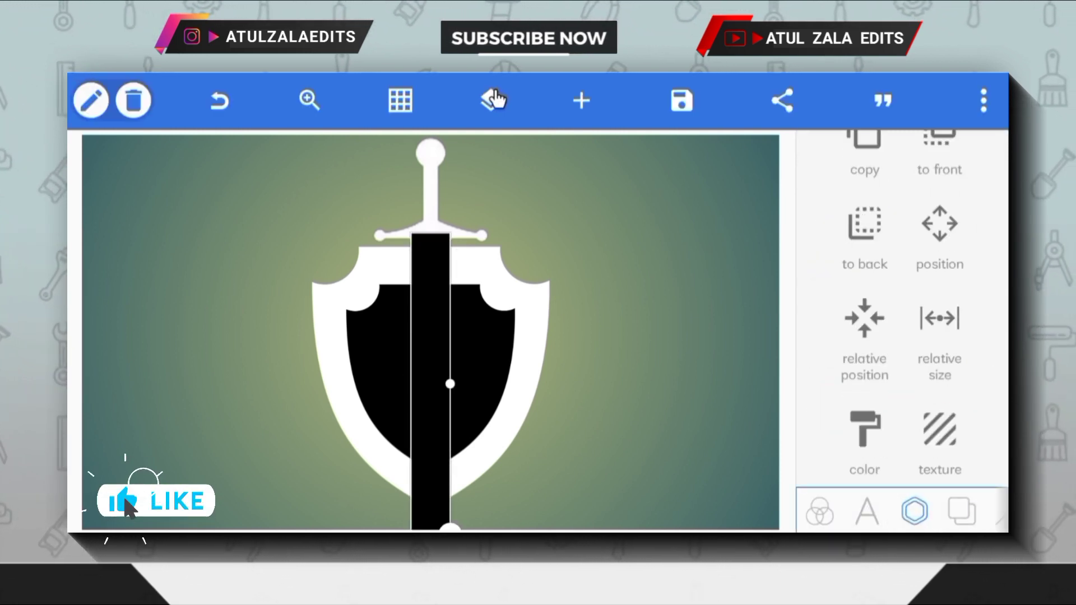
{"action": "left_click", "coordinate": [490, 101]}
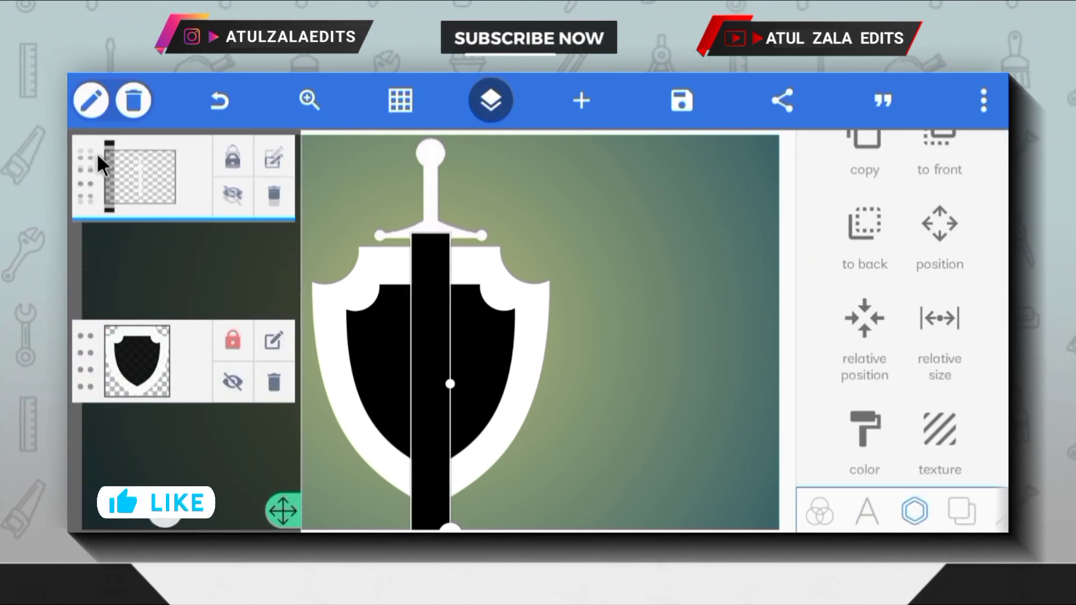
{"action": "left_click", "coordinate": [580, 101]}
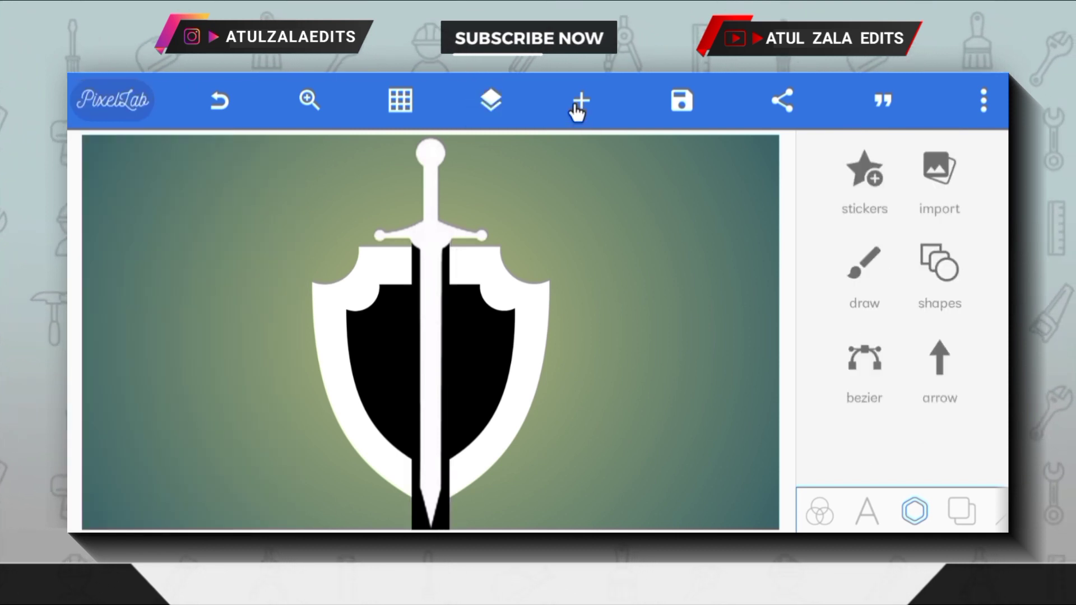
Draw a wider white rectangle and layer it beneath the black bar
{"action": "left_click", "coordinate": [580, 101]}
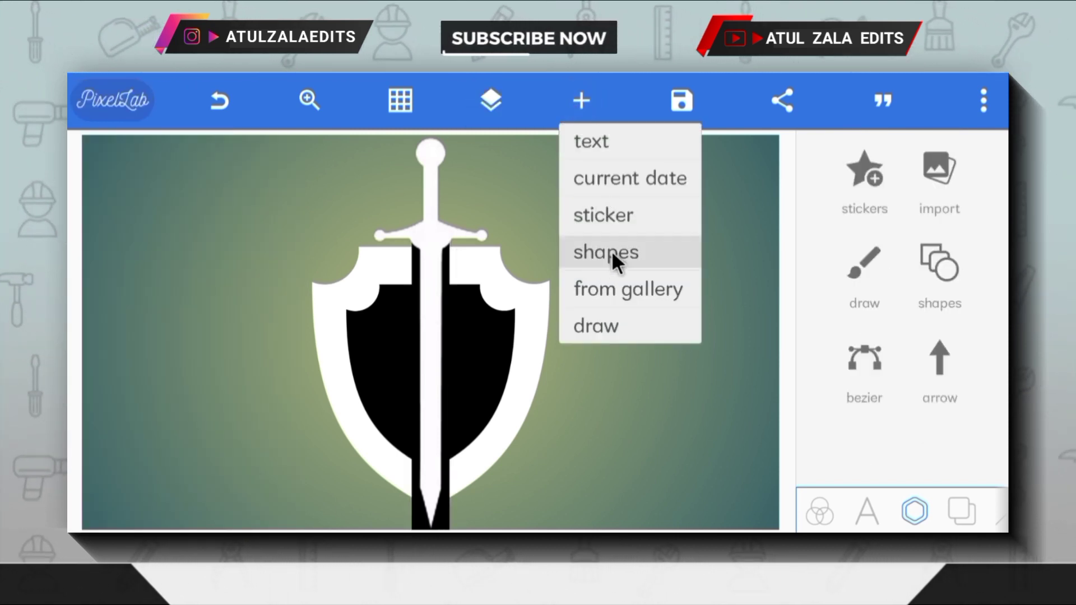
{"action": "left_click", "coordinate": [606, 252]}
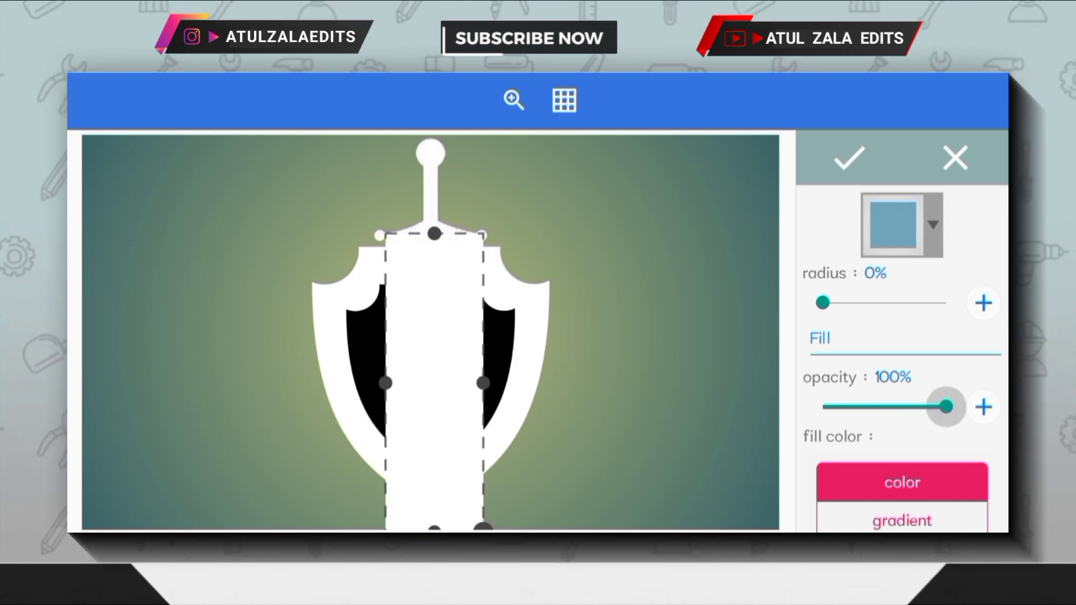
{"action": "left_click", "coordinate": [850, 158]}
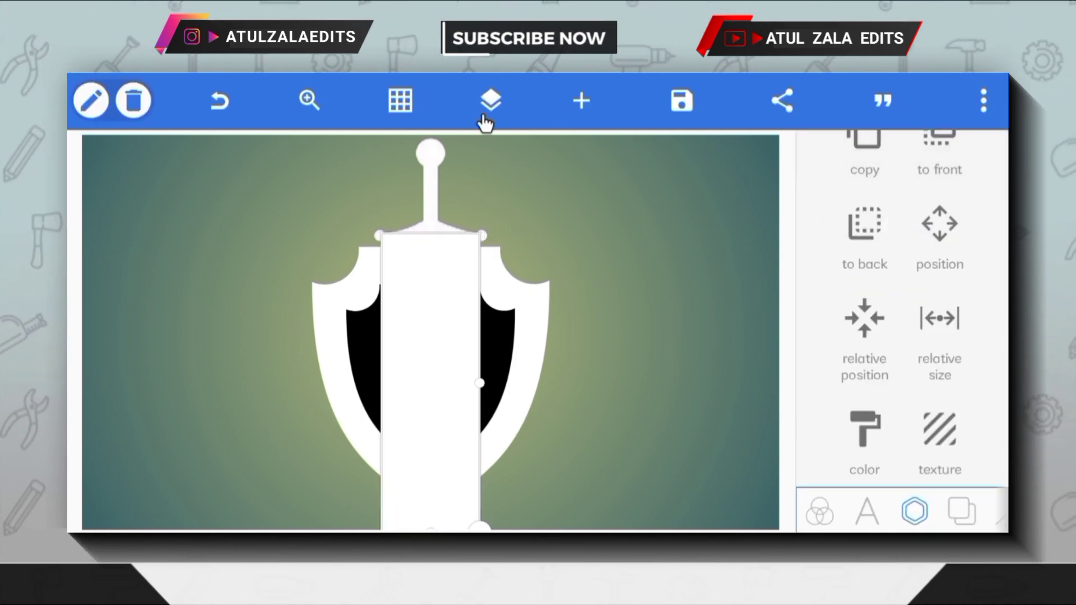
{"action": "left_click", "coordinate": [489, 100]}
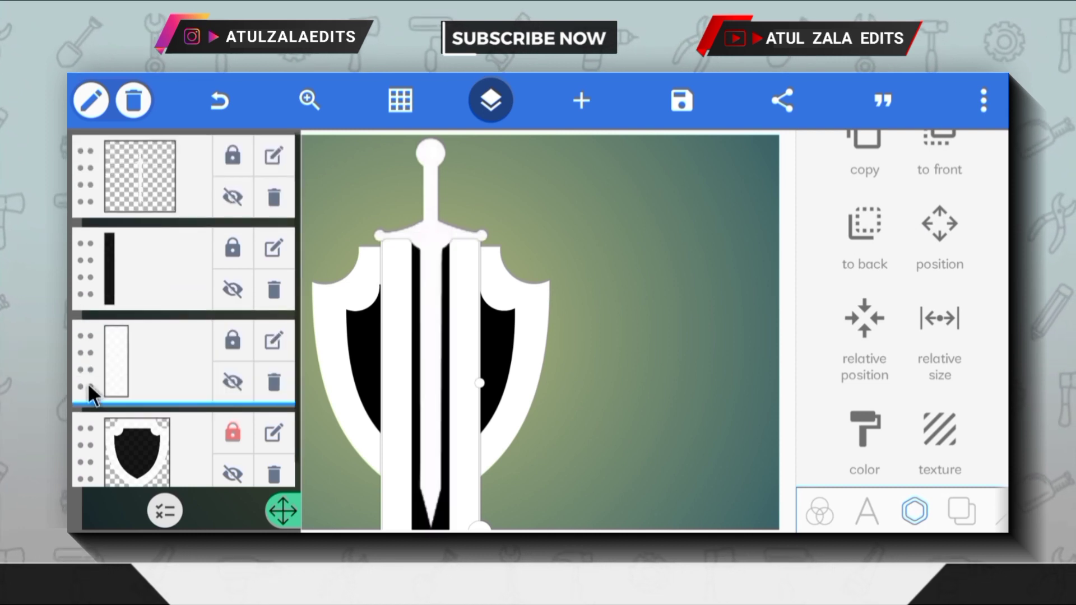
{"action": "left_click", "coordinate": [580, 100]}
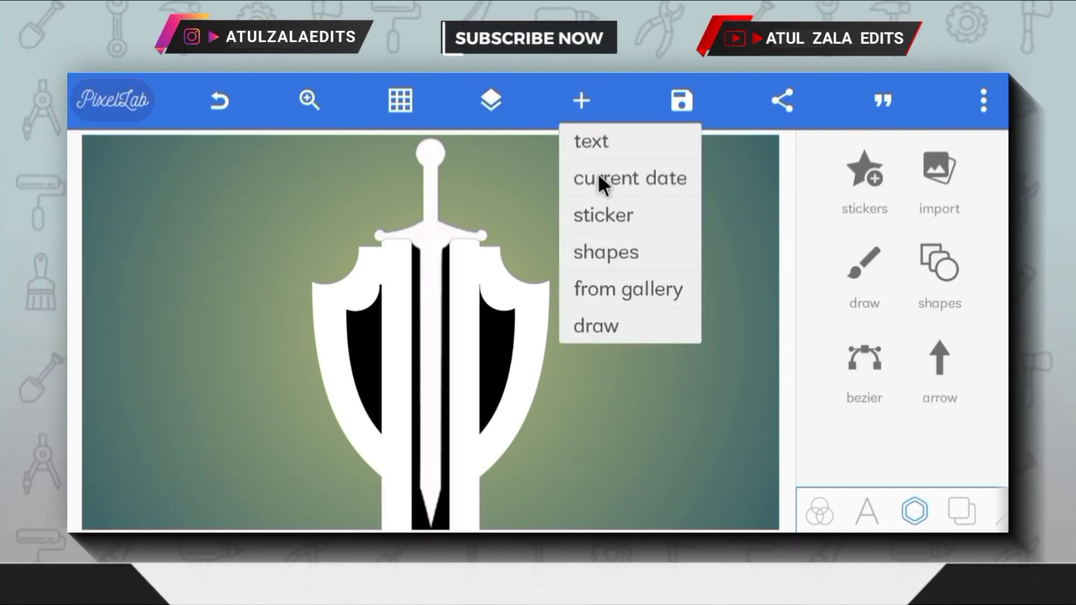
Add a horizontally centred black band across the shield top, behind the sword hilt
{"action": "left_click", "coordinate": [605, 251]}
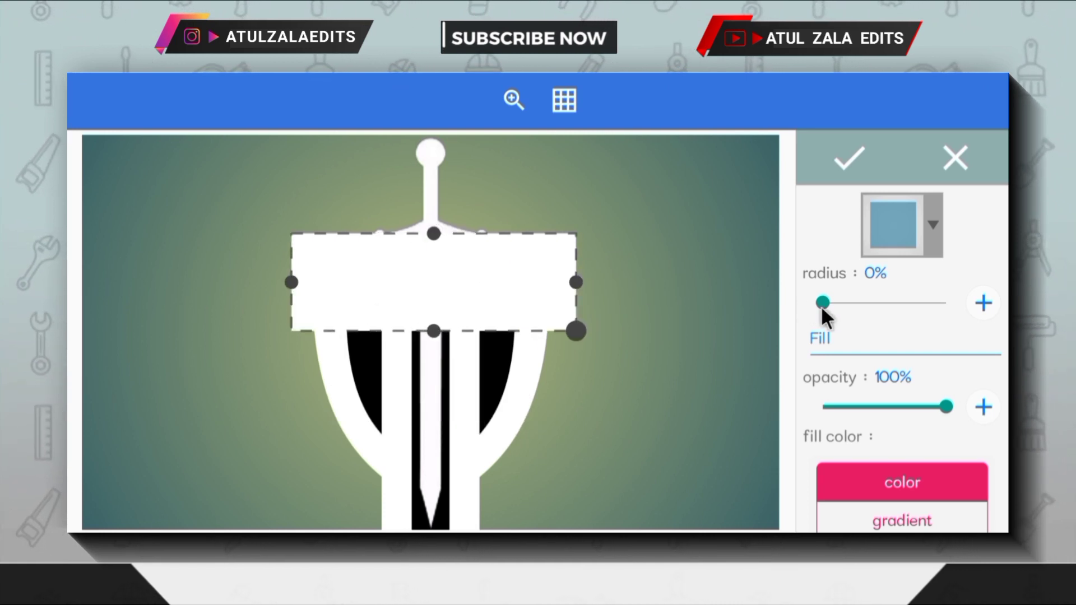
{"action": "scroll", "scroll_direction": "down", "scroll_amount": 3}
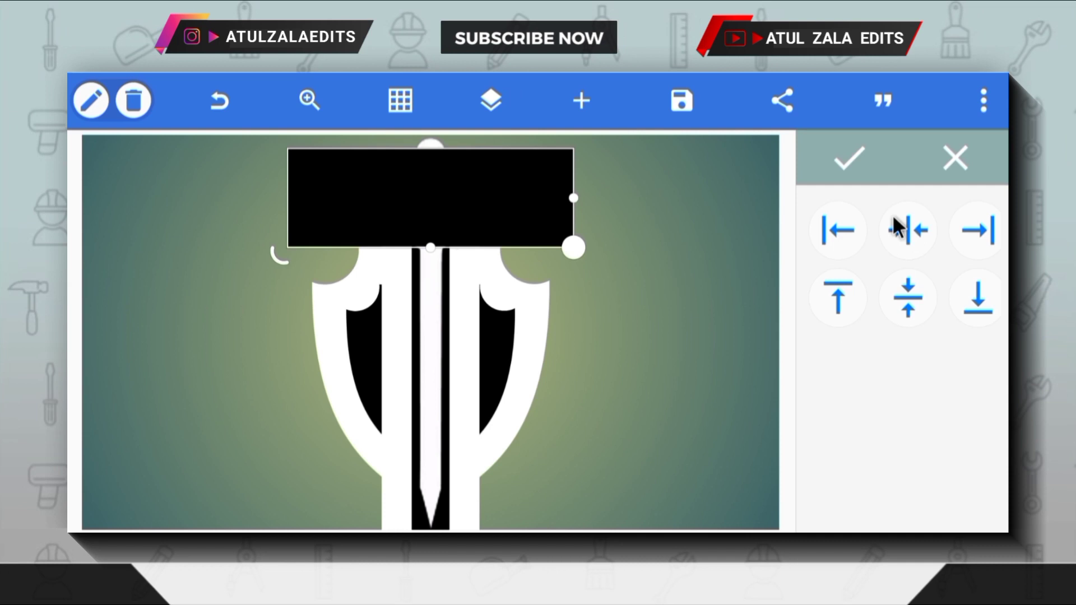
{"action": "left_click", "coordinate": [490, 101]}
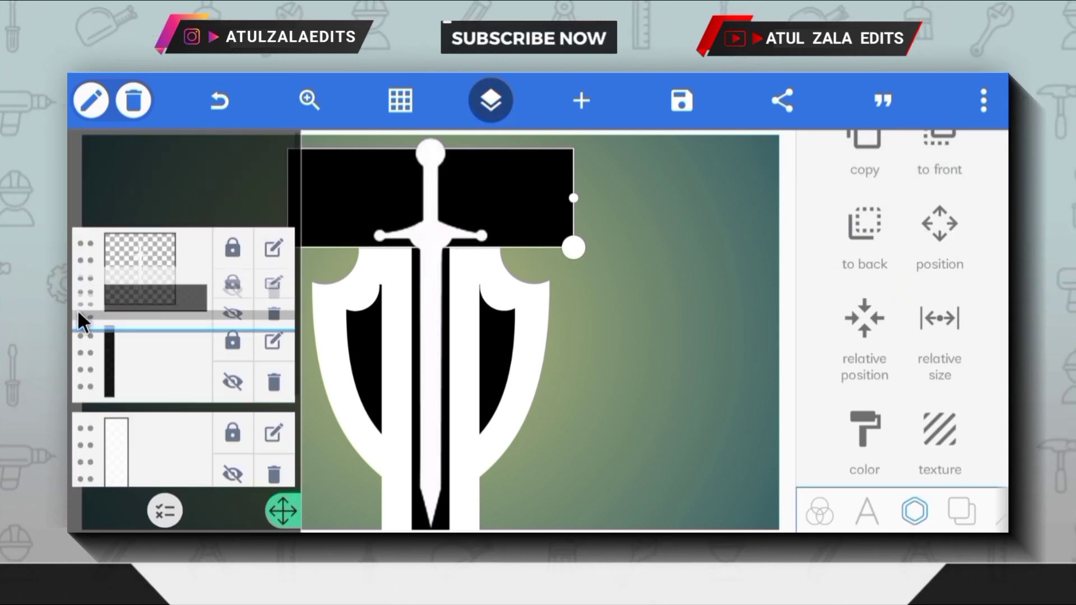
{"action": "left_click", "coordinate": [581, 101]}
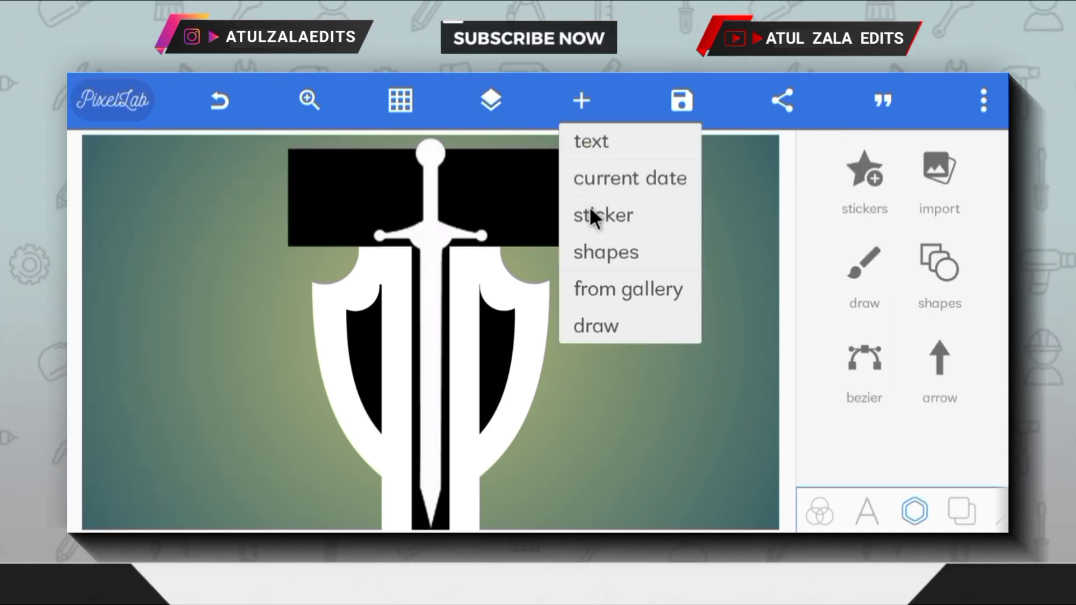
Draw a thin white horizontal crossbar across the shield's middle behind the sword
{"action": "left_click", "coordinate": [606, 251]}
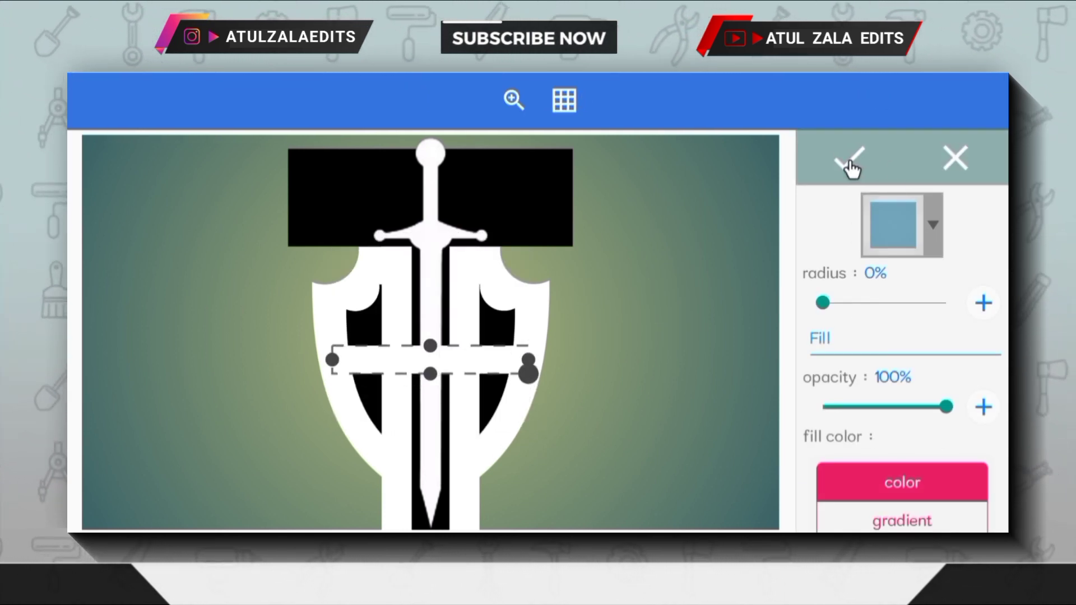
{"action": "left_click", "coordinate": [850, 158]}
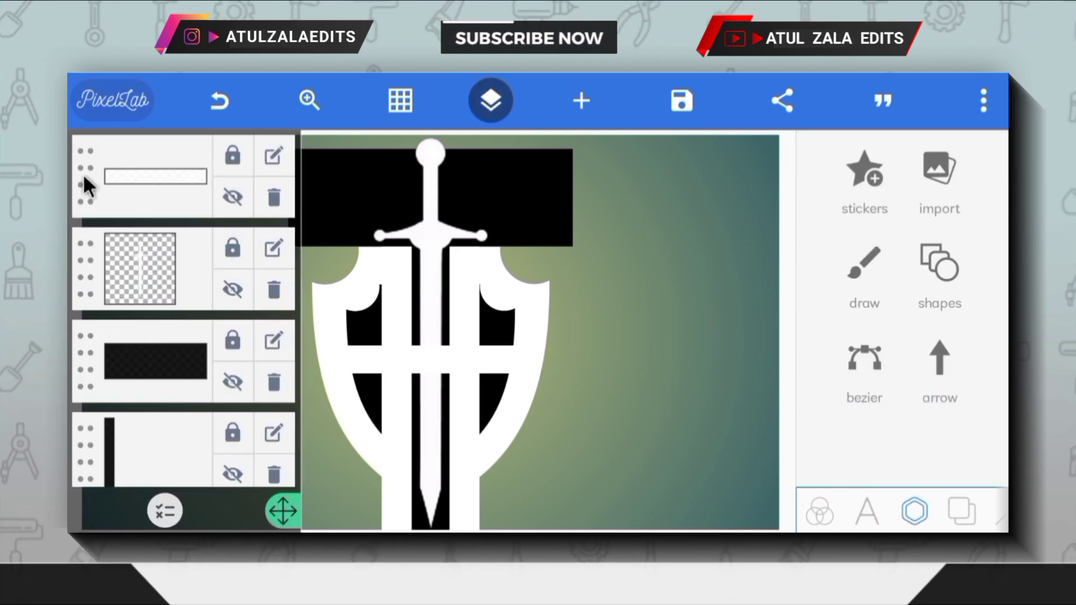
{"action": "scroll", "scroll_direction": "down", "scroll_amount": 3}
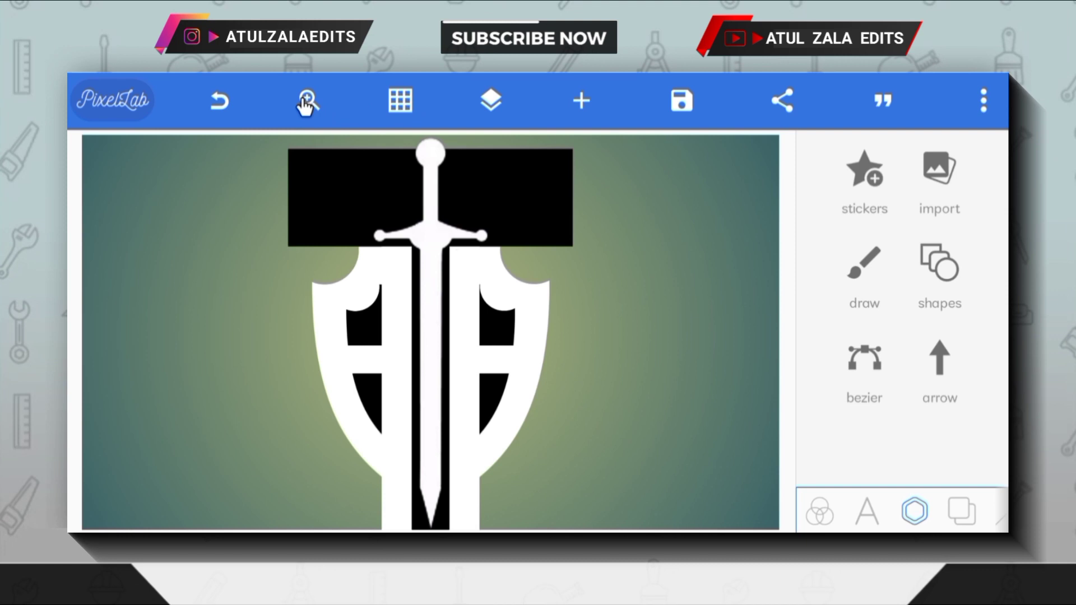
Zoom the canvas to about 213% on the shield's centre
{"action": "left_click", "coordinate": [305, 101]}
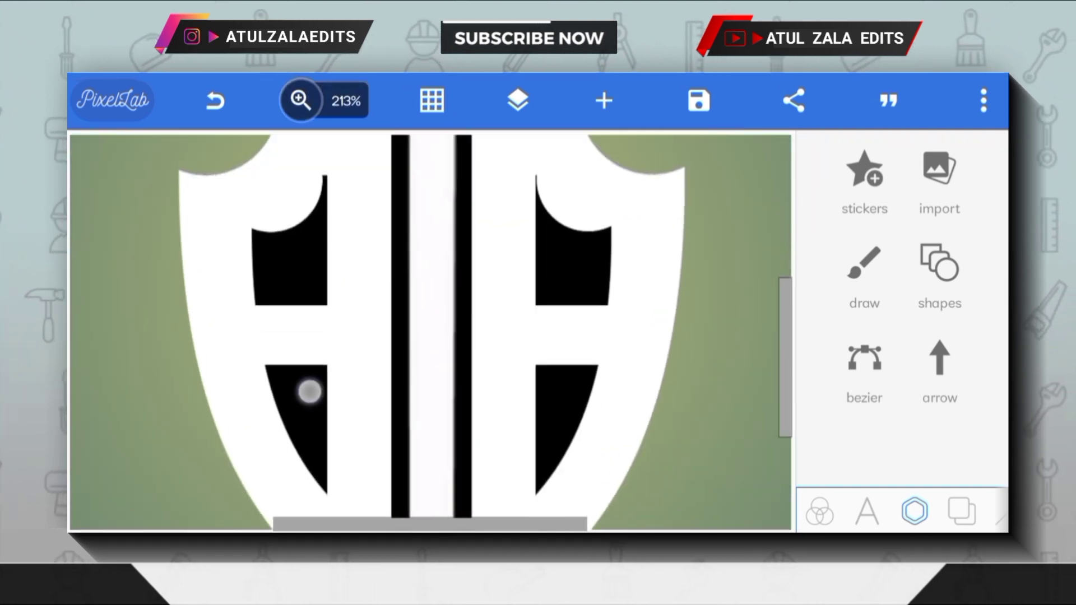
{"action": "left_click", "coordinate": [603, 101]}
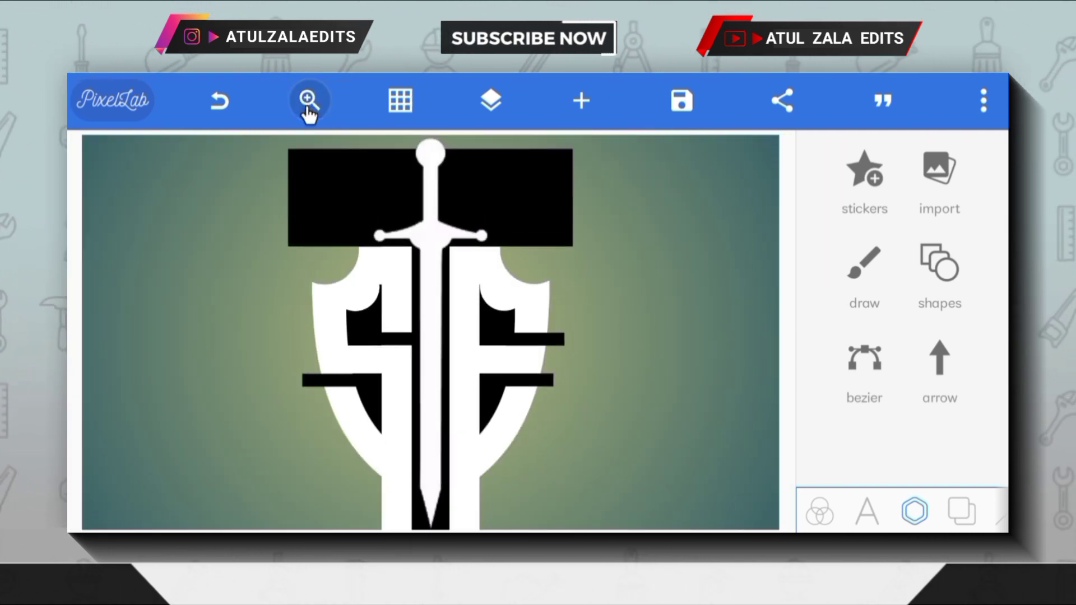
{"action": "left_click", "coordinate": [490, 101]}
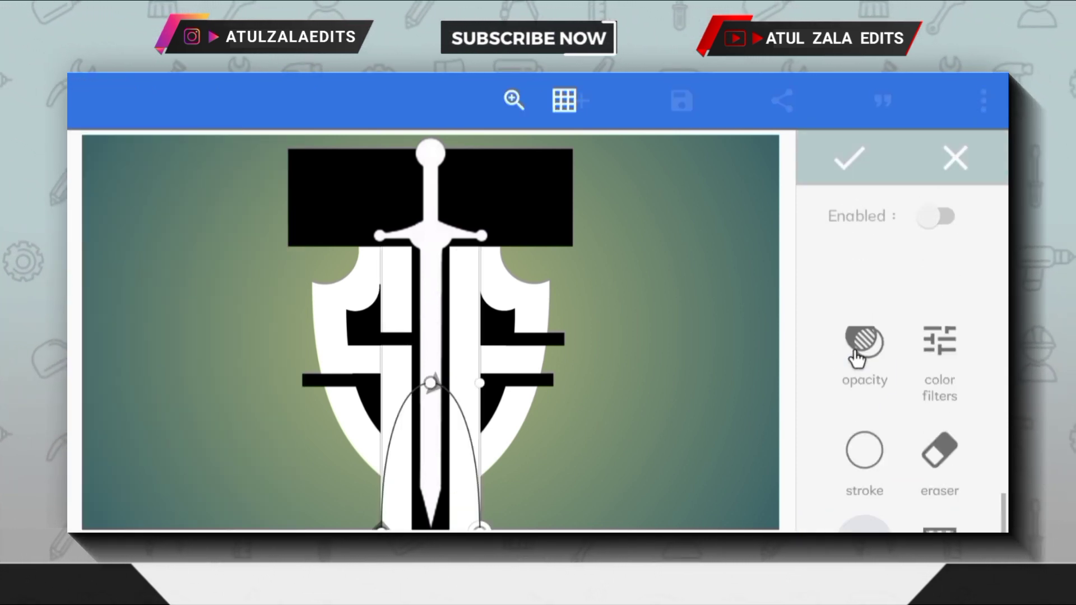
{"action": "left_click", "coordinate": [935, 215]}
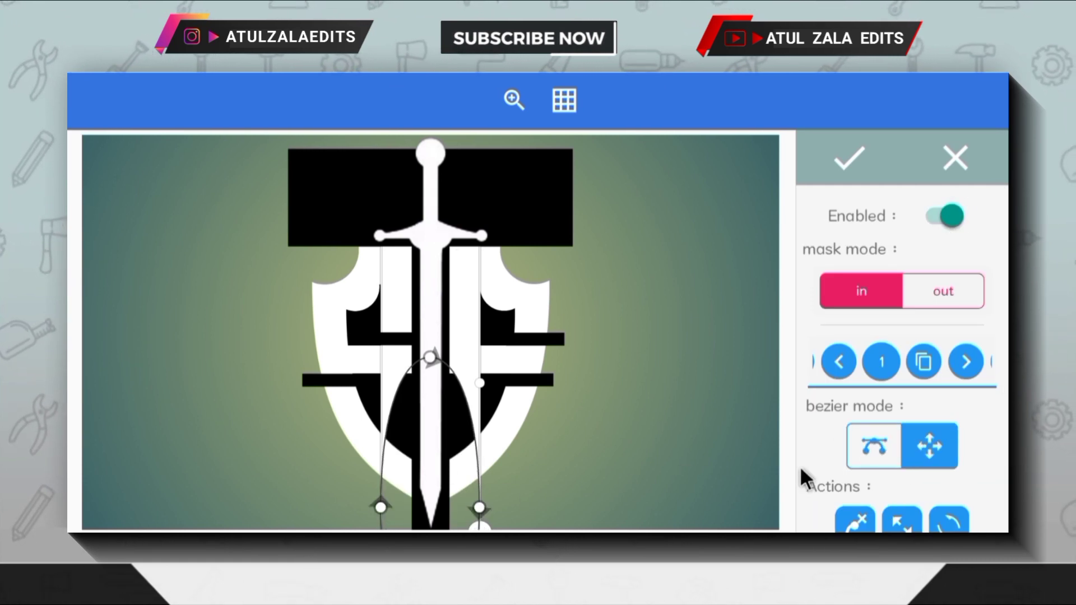
{"action": "left_click", "coordinate": [943, 291]}
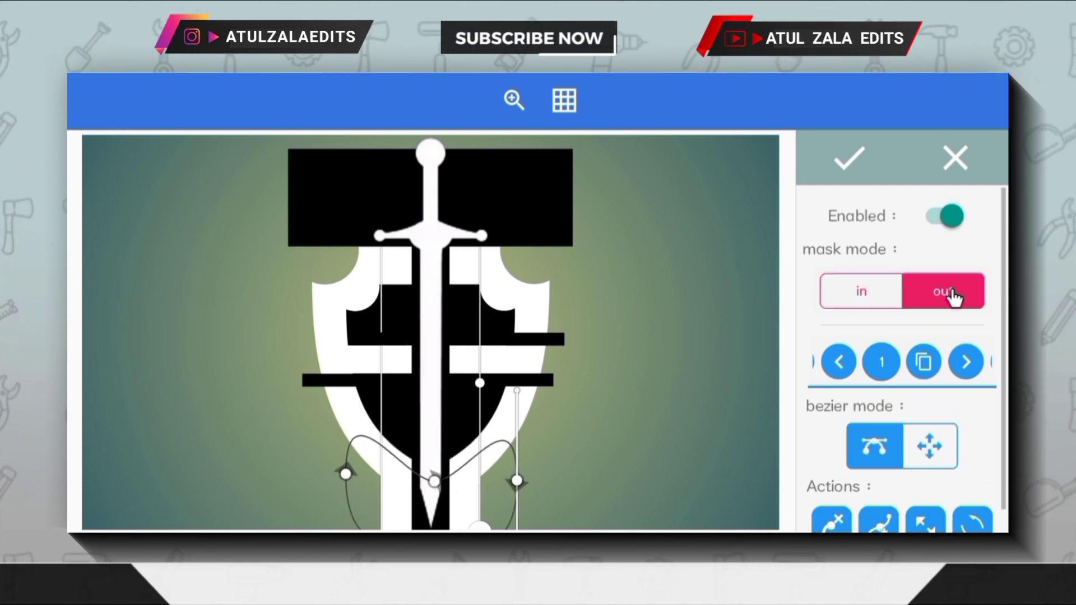
{"action": "left_click", "coordinate": [850, 158]}
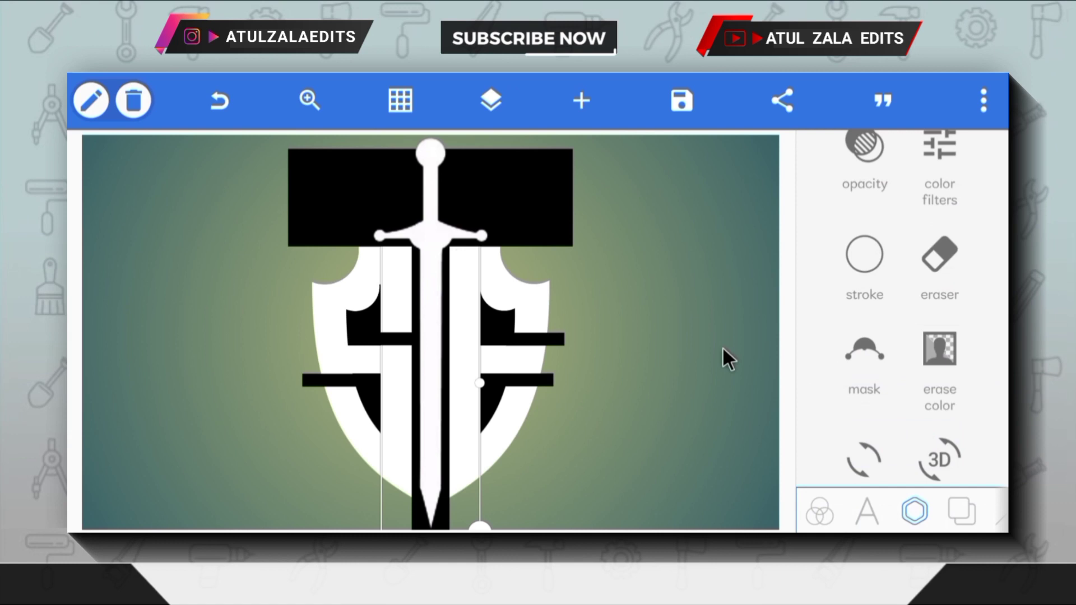
{"action": "left_click", "coordinate": [490, 101]}
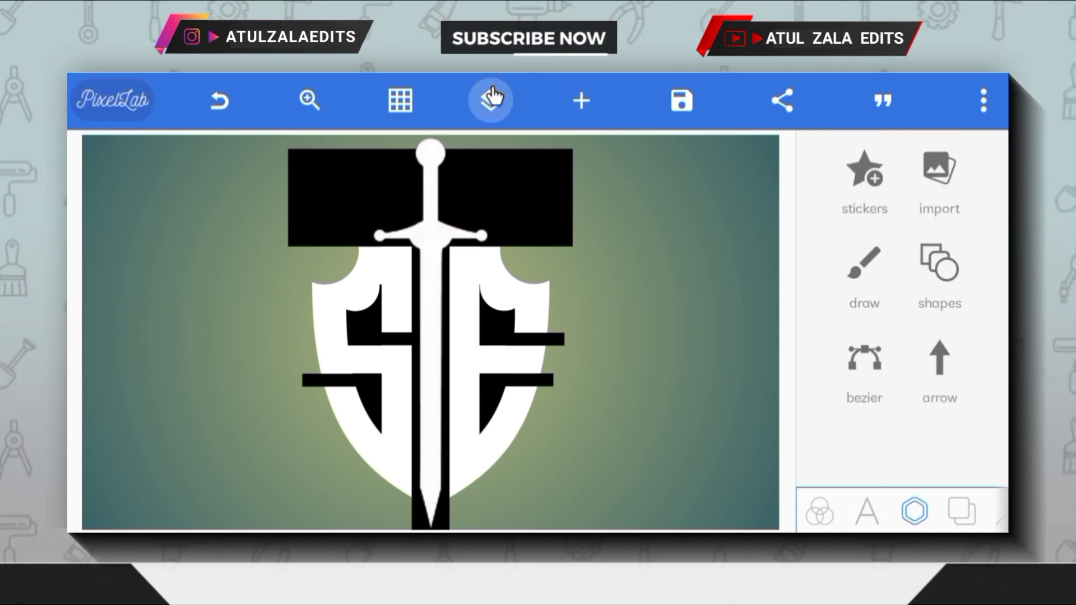
Enable Erase Color on the logo, picking black with tolerance 70
{"action": "left_click", "coordinate": [490, 101]}
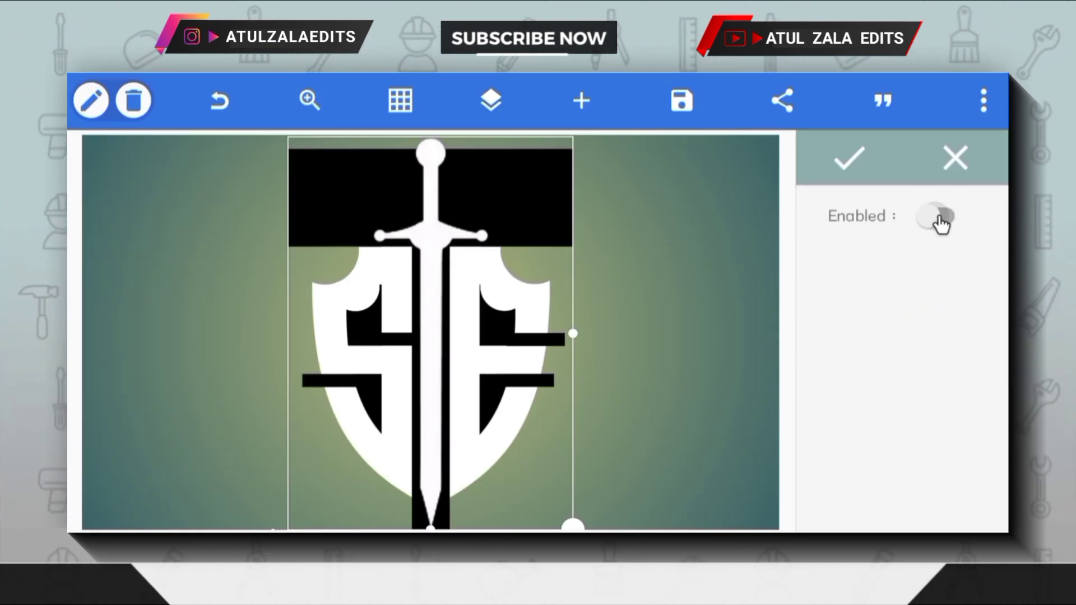
{"action": "left_click", "coordinate": [936, 216]}
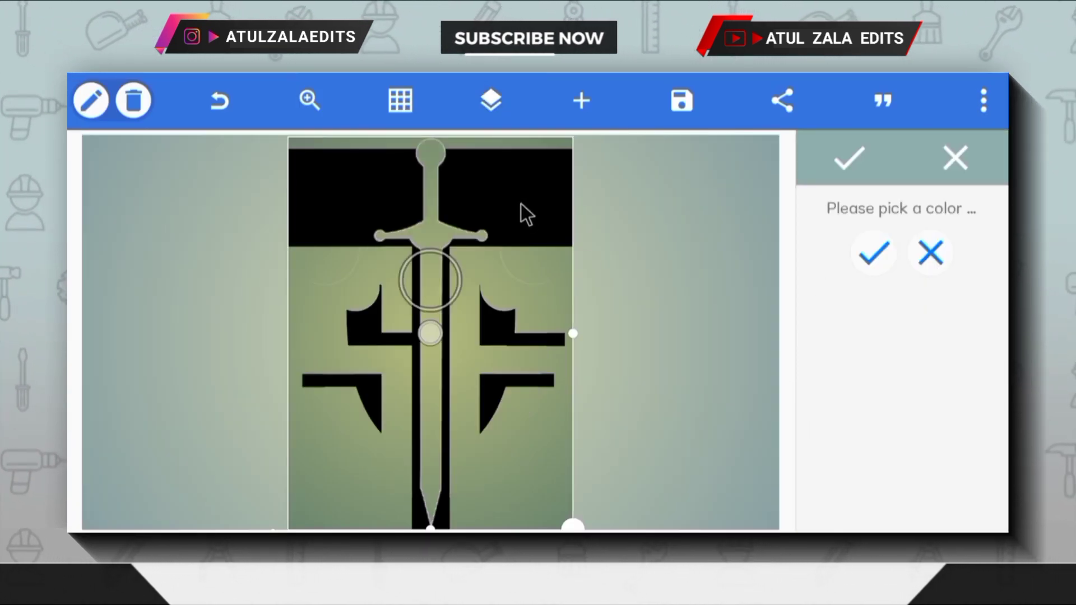
{"action": "left_click", "coordinate": [873, 254]}
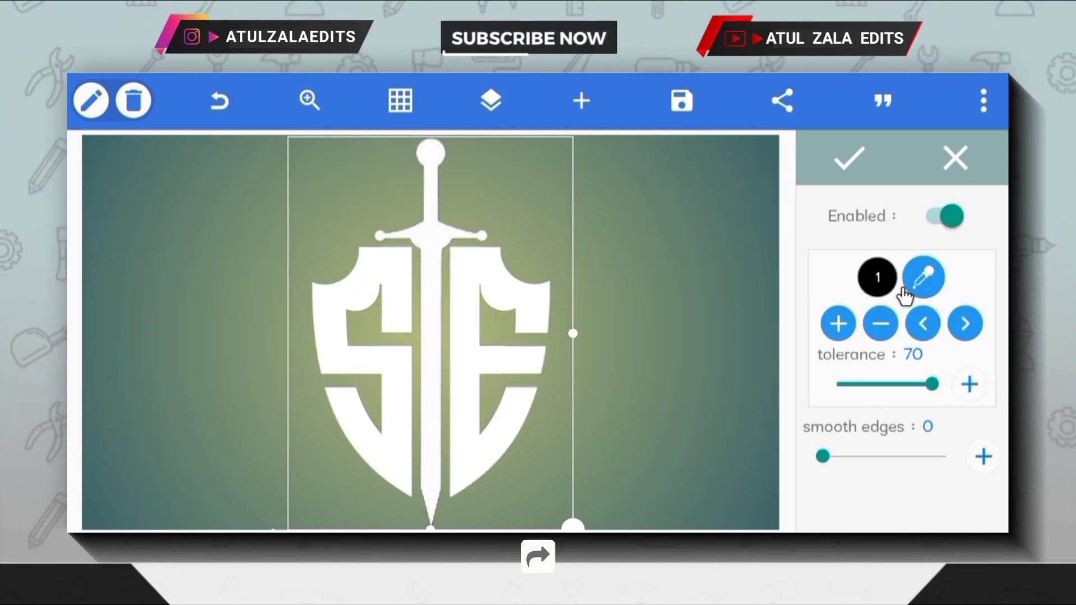
{"action": "left_click", "coordinate": [580, 101]}
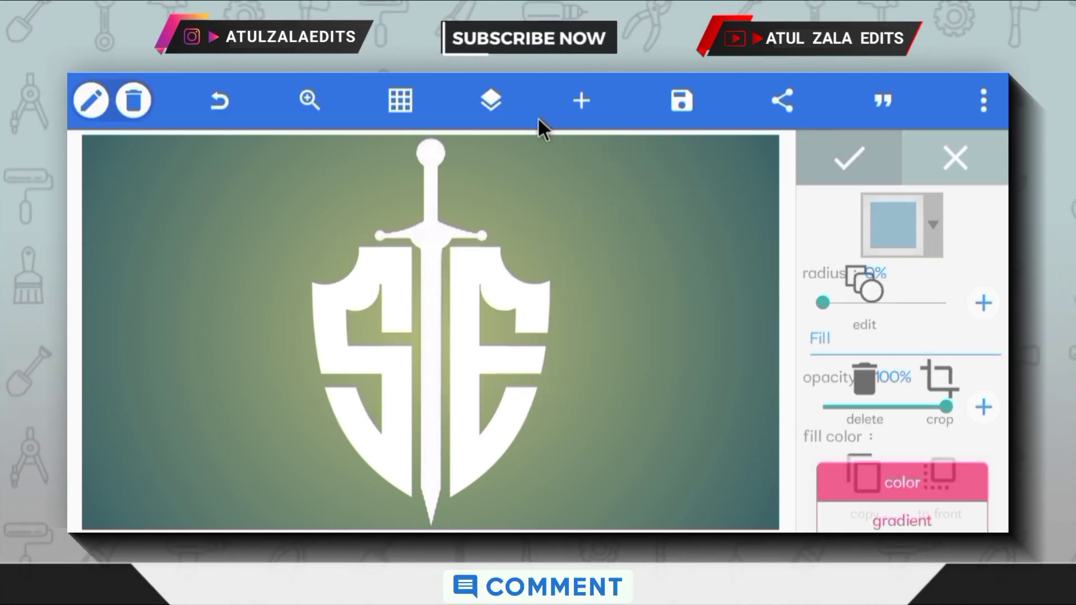
Merge the checked SE logo layer and the empty layer above into one object
{"action": "left_click", "coordinate": [490, 100]}
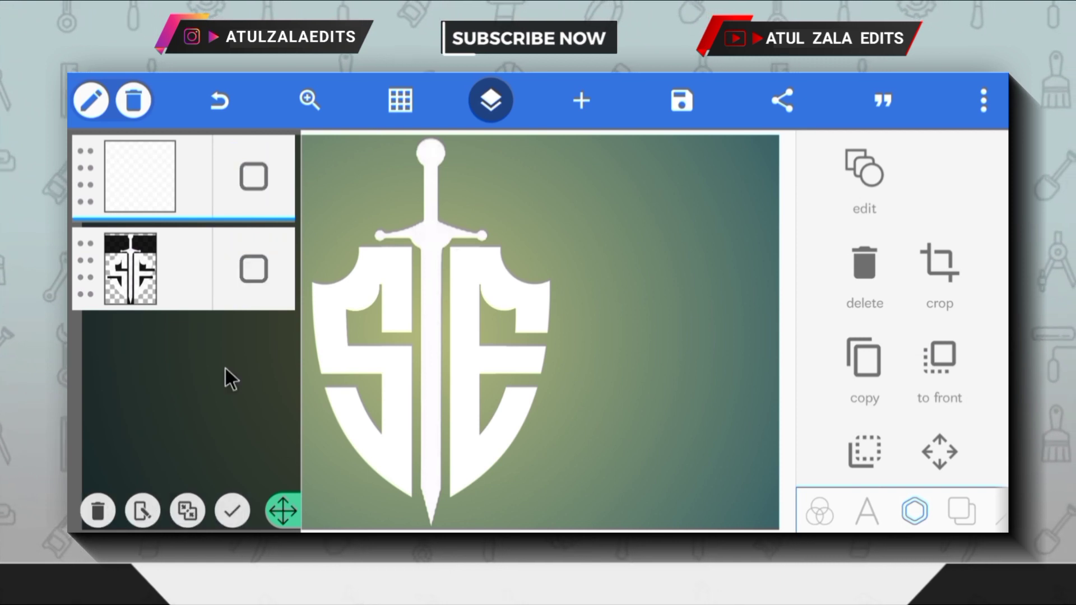
{"action": "left_click", "coordinate": [187, 511]}
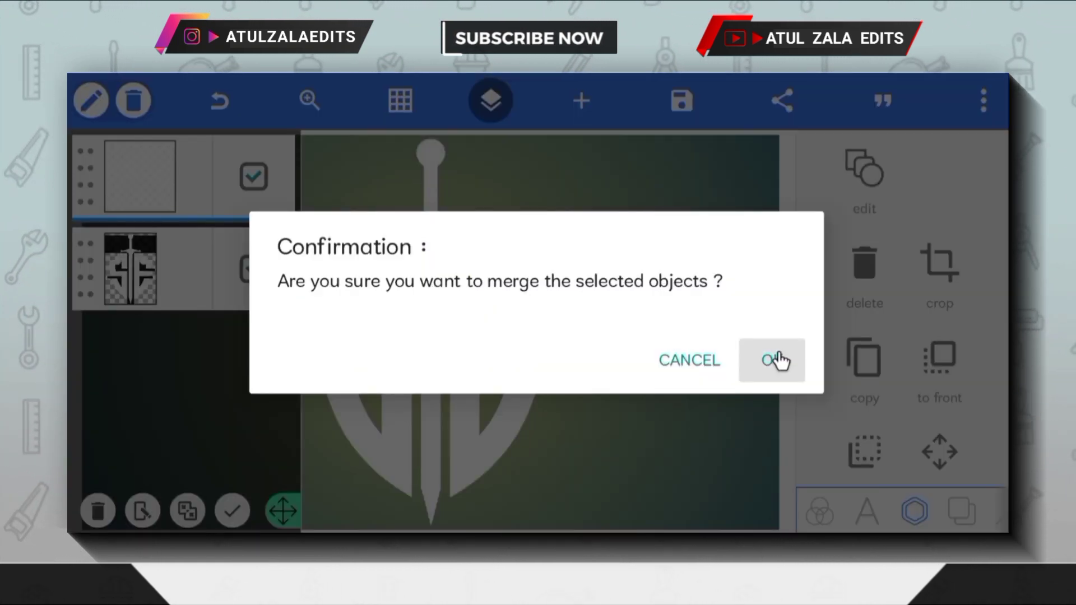
{"action": "left_click", "coordinate": [771, 361]}
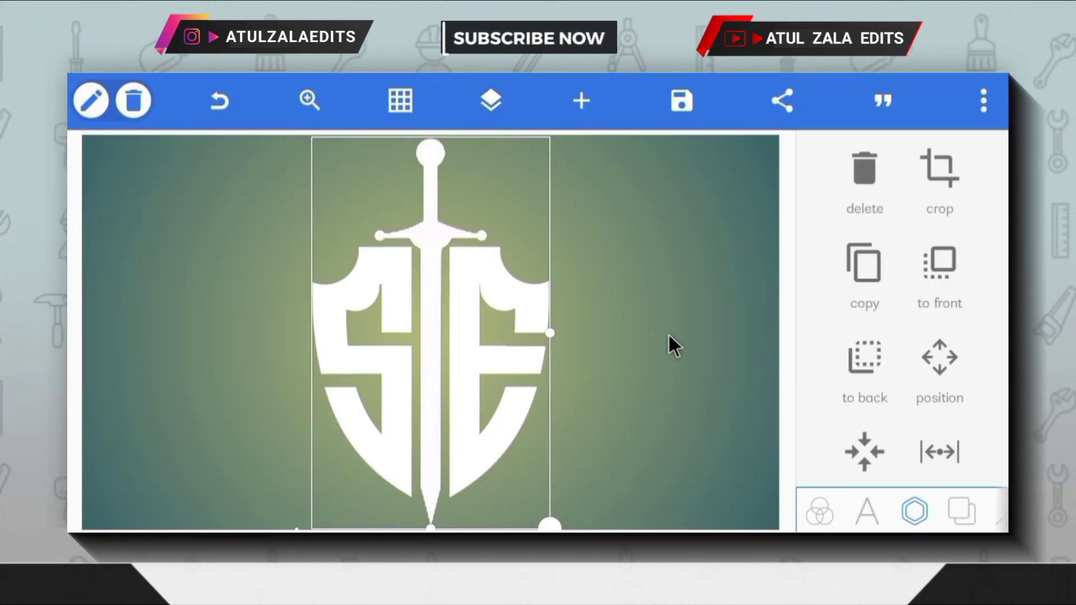
{"action": "left_click", "coordinate": [961, 510]}
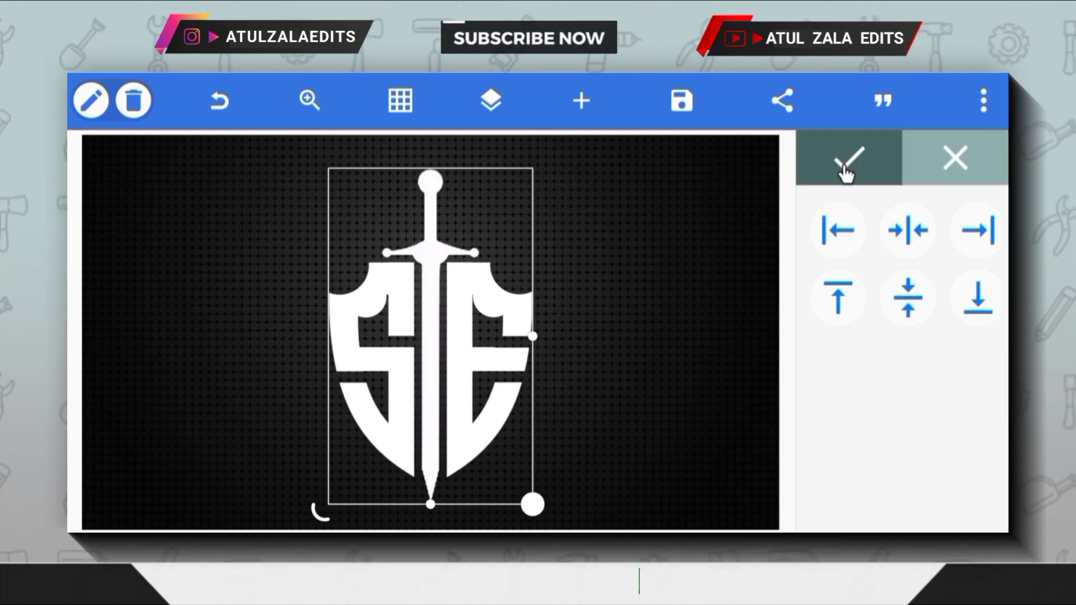
Center the logo and fill it with an imported texture image, keeping its aspect ratio
{"action": "left_click", "coordinate": [849, 158]}
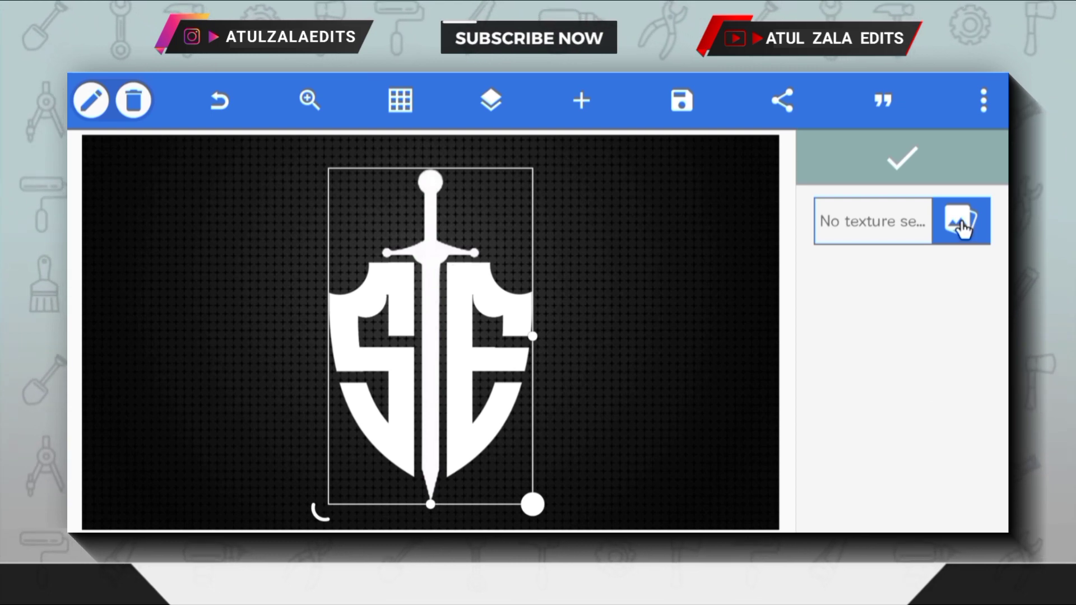
{"action": "left_click", "coordinate": [961, 220]}
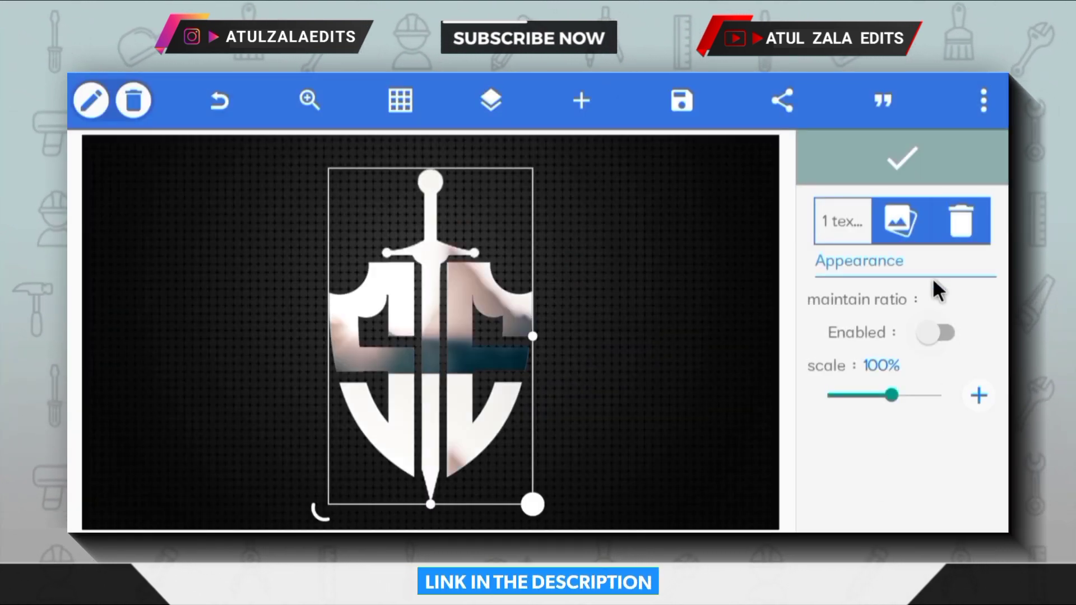
{"action": "left_click", "coordinate": [941, 332]}
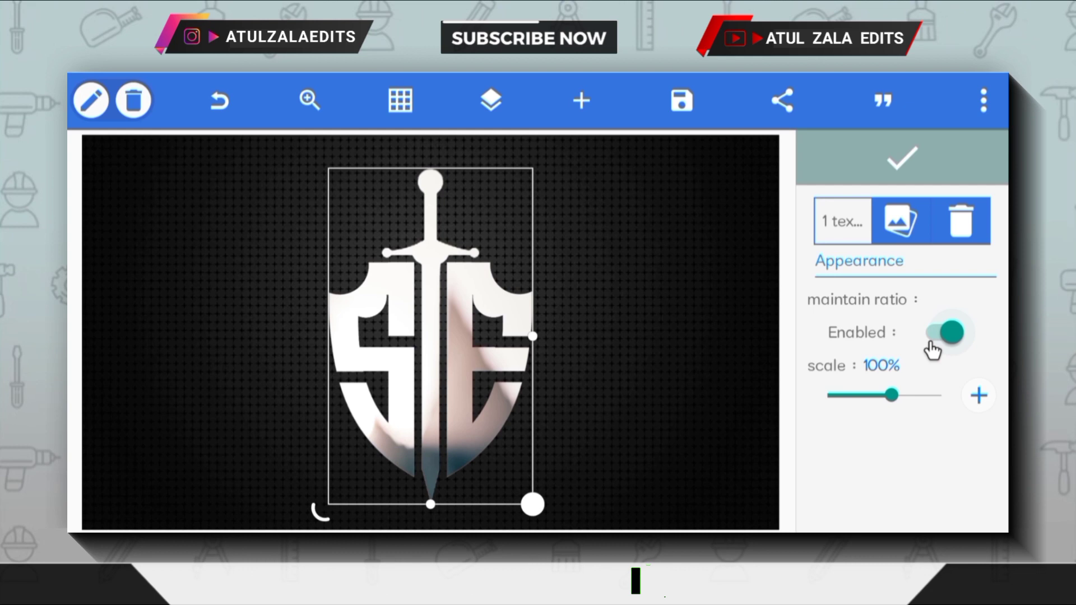
Enable a white inner shadow with blur radius 5 and x and y offsets of 3
{"action": "left_click", "coordinate": [946, 333]}
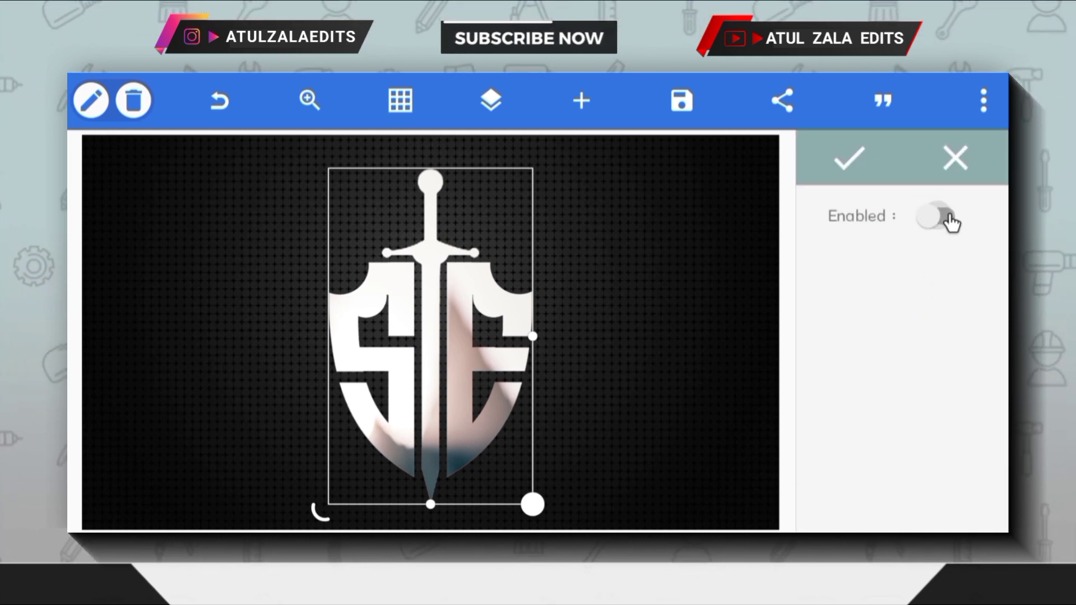
{"action": "left_click", "coordinate": [943, 215]}
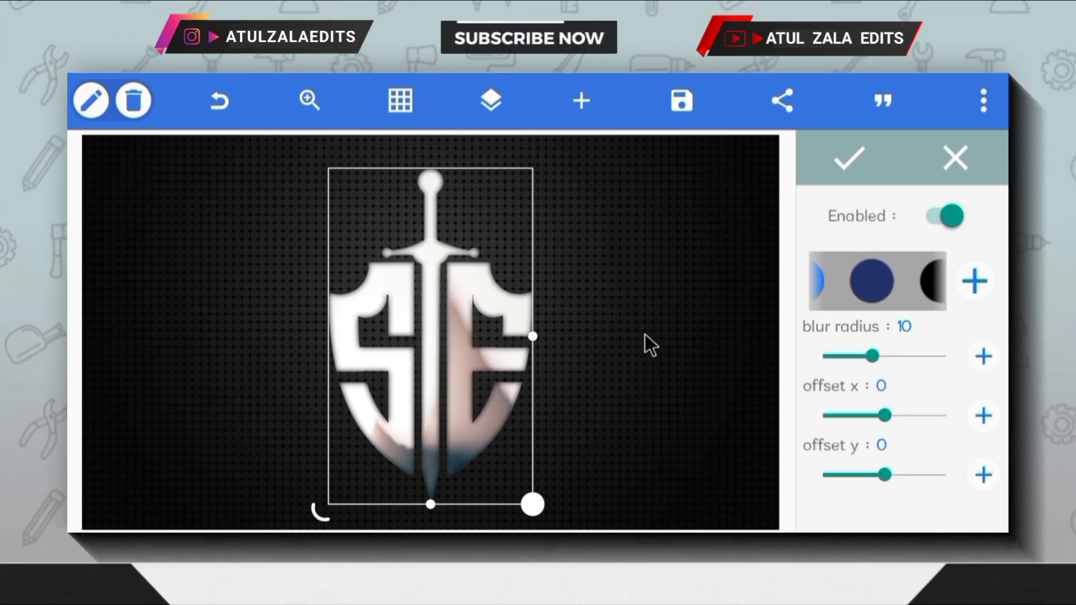
{"action": "left_click", "coordinate": [872, 281]}
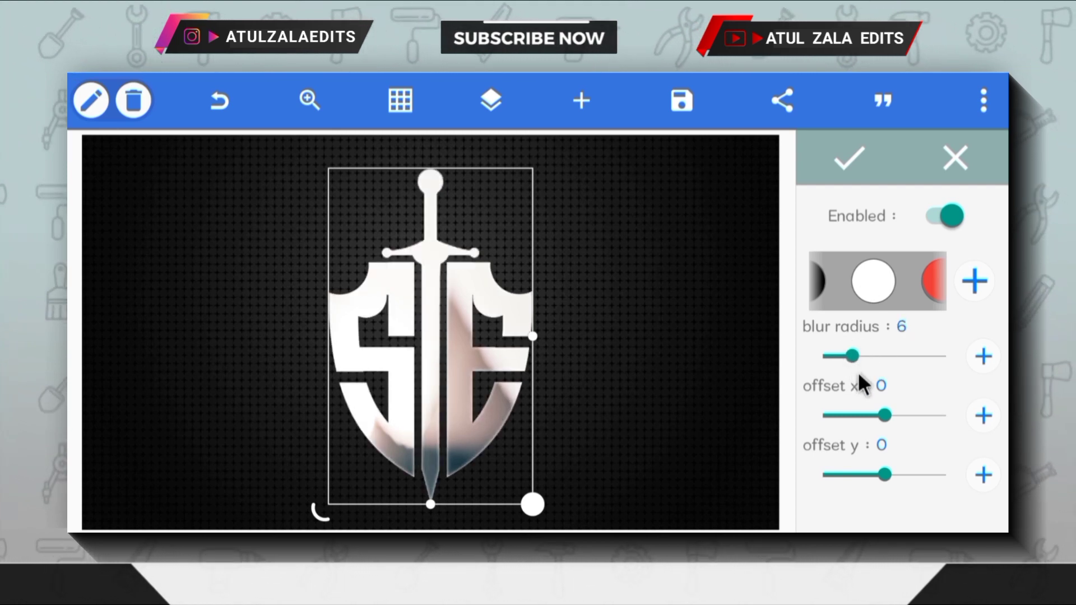
{"action": "left_click", "coordinate": [983, 416]}
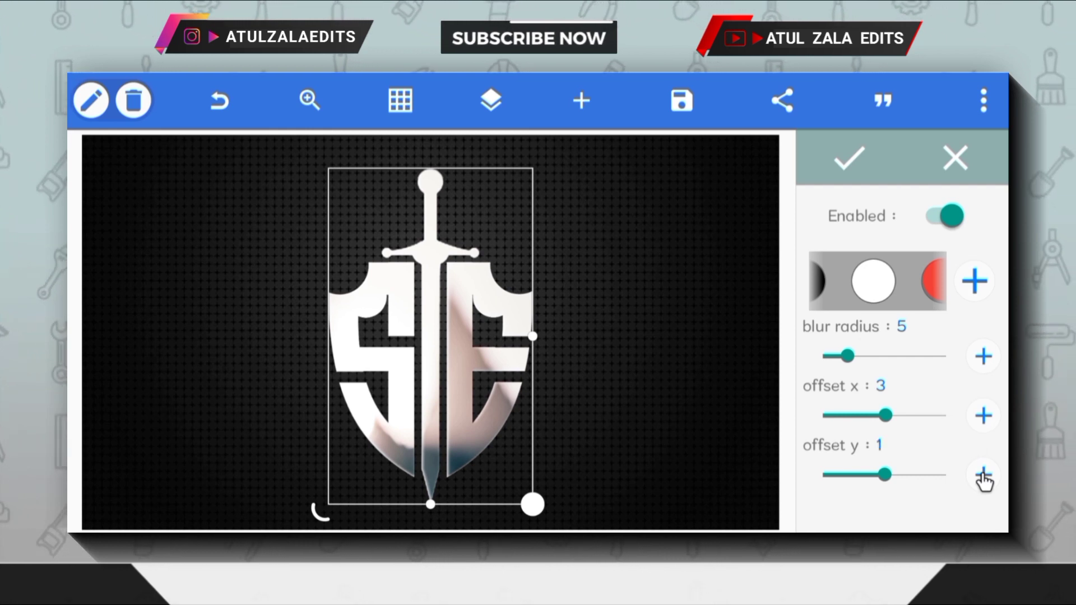
{"action": "left_click", "coordinate": [983, 474]}
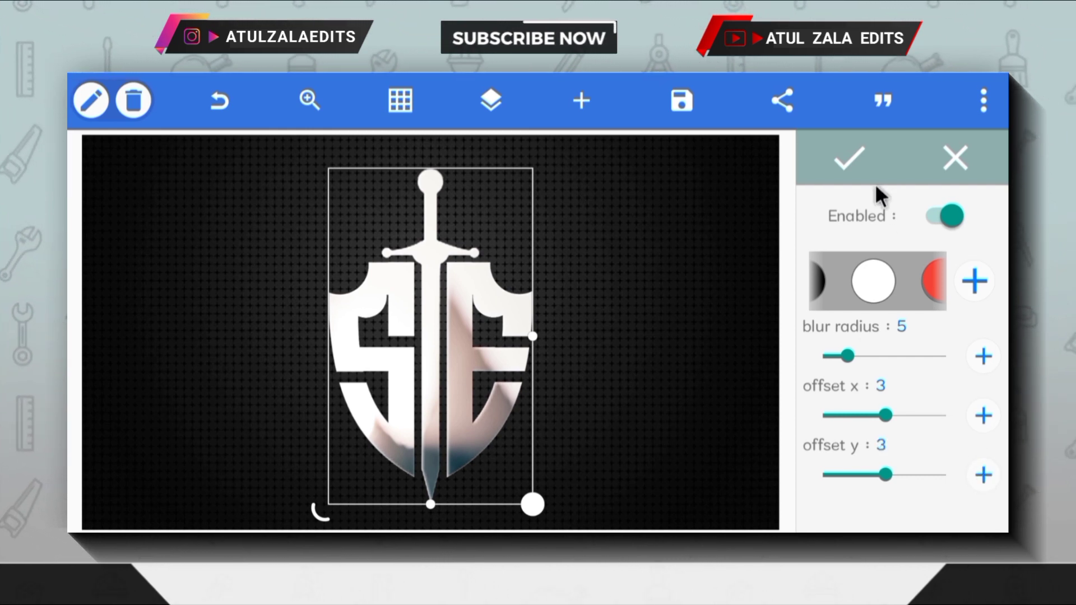
Apply the inner shadow, then set 3D depth to 2 with automatic depth colour
{"action": "left_click", "coordinate": [943, 215]}
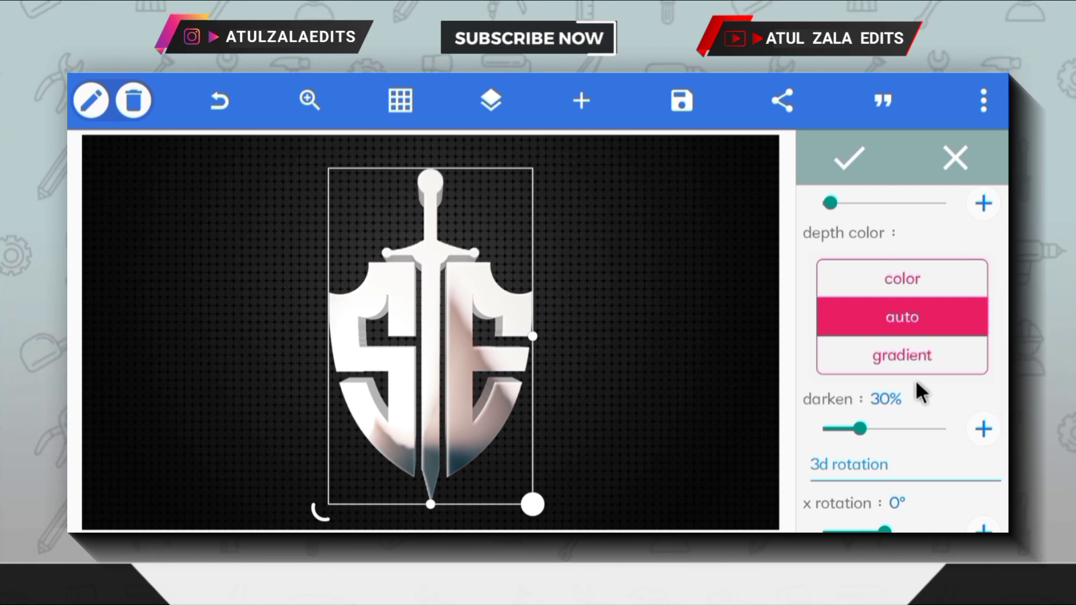
{"action": "scroll", "scroll_direction": "up", "scroll_amount": 3}
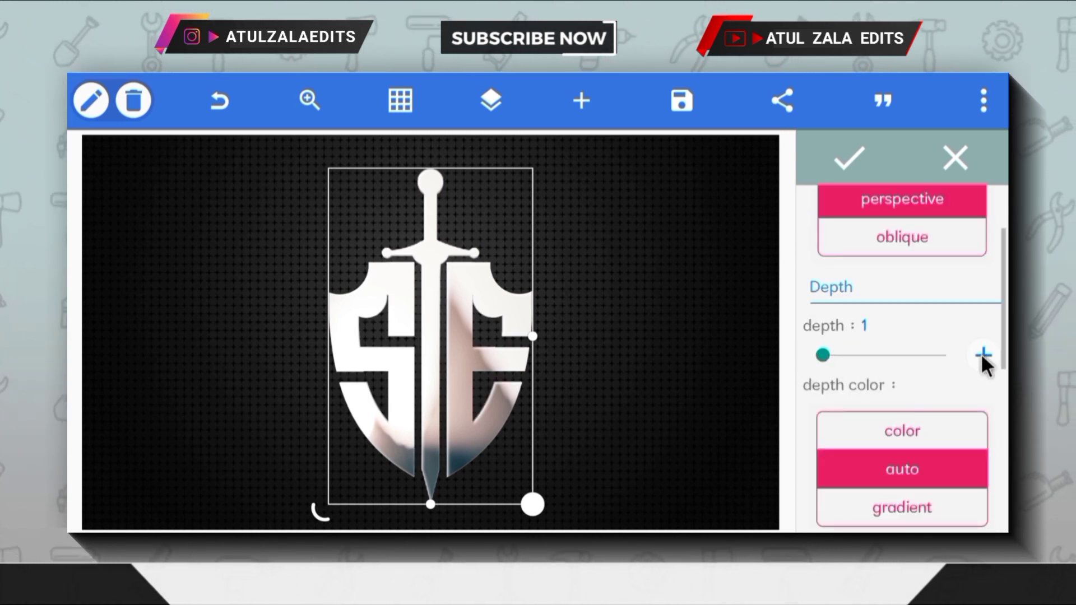
{"action": "left_click", "coordinate": [983, 355]}
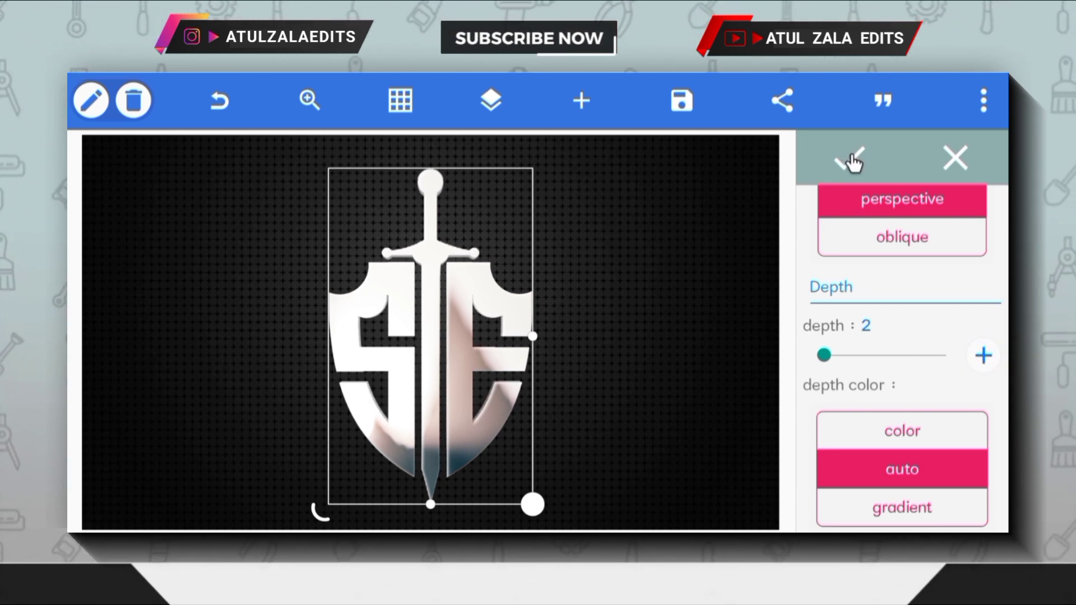
Apply the 3D depth and add a zero-offset shadow glow with blur radius 15
{"action": "left_click", "coordinate": [851, 158]}
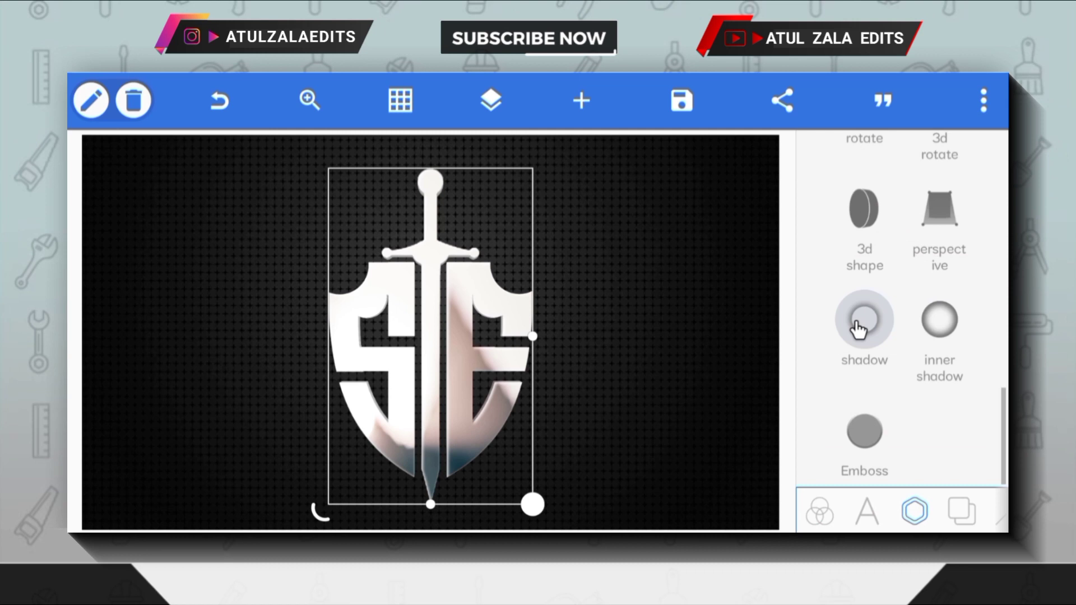
{"action": "left_click", "coordinate": [864, 326]}
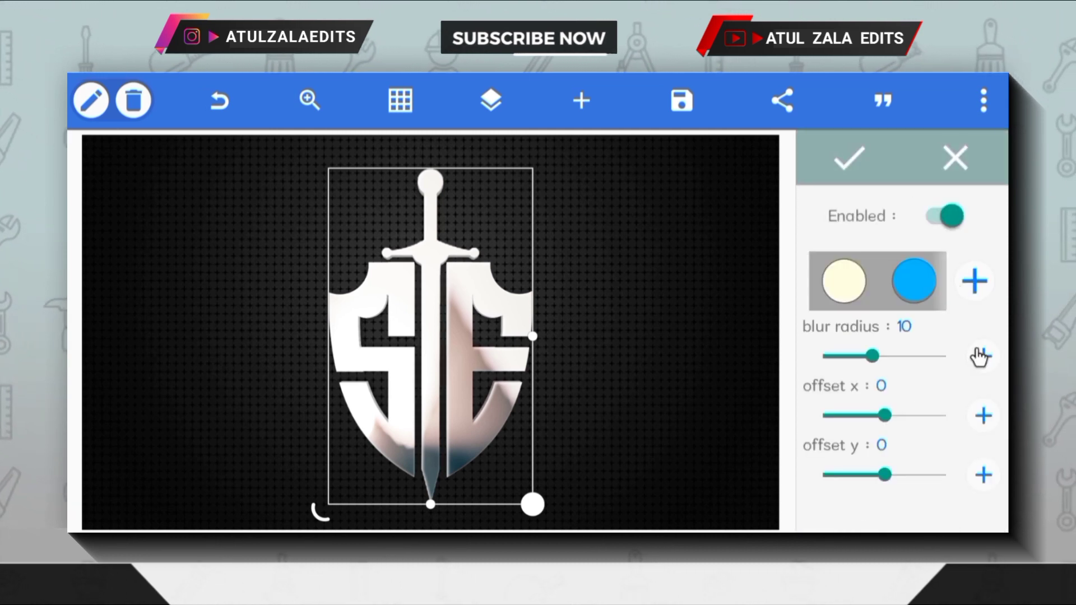
{"action": "left_click", "coordinate": [983, 356]}
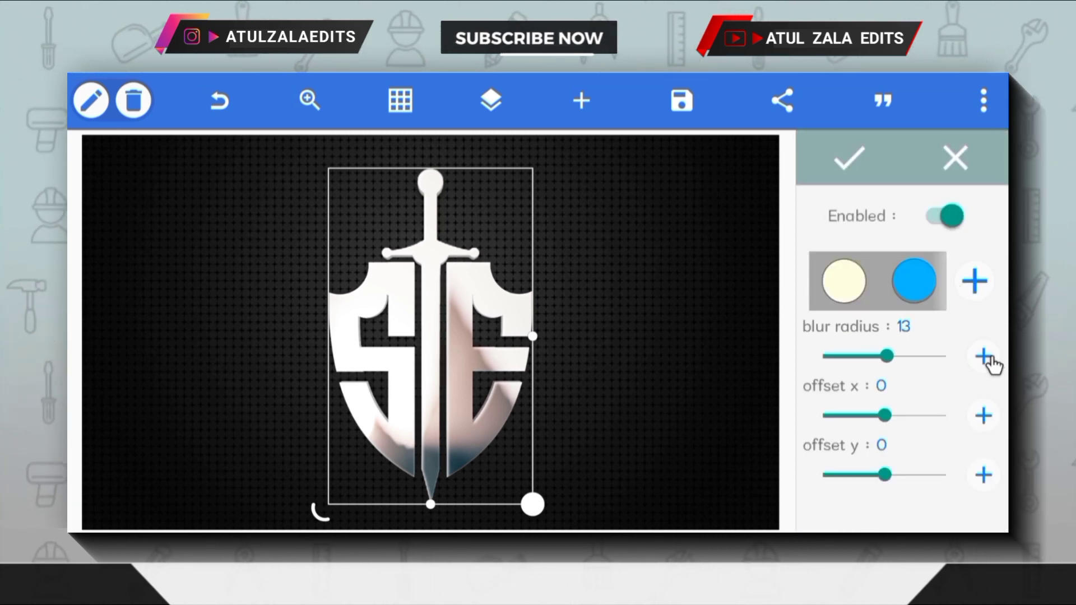
{"action": "left_click", "coordinate": [983, 356]}
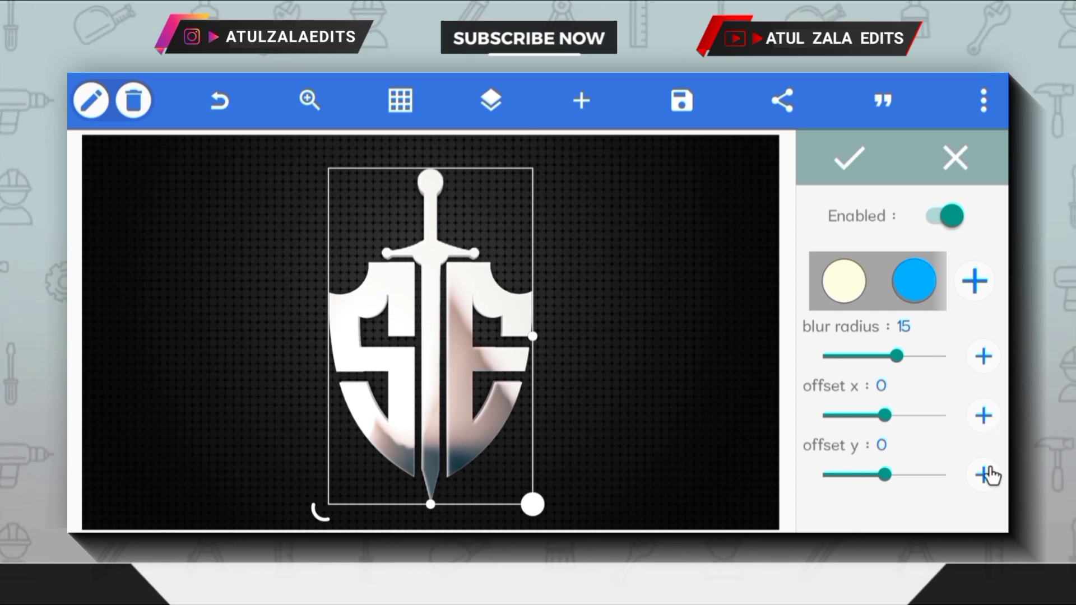
{"action": "left_click", "coordinate": [983, 474]}
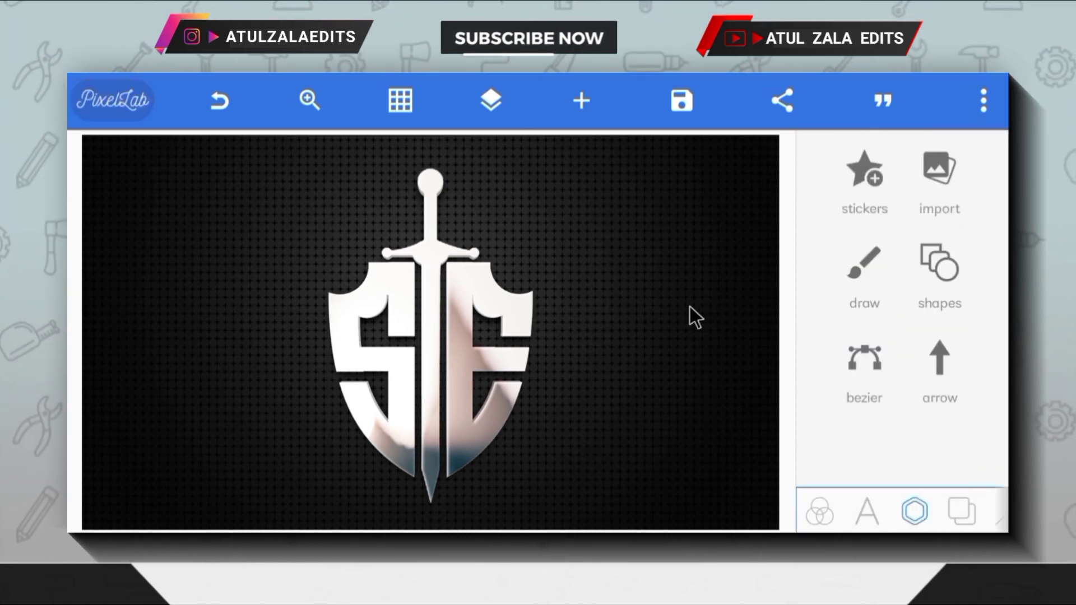
Show the finished SE shield emblem full screen from the overflow menu
{"action": "left_click", "coordinate": [983, 101]}
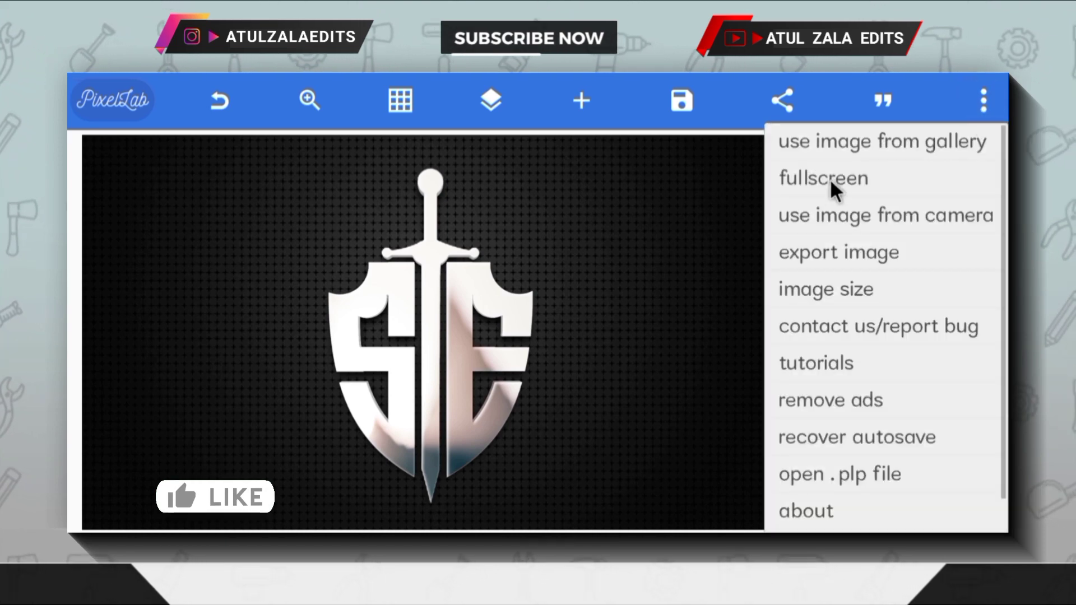
{"action": "left_click", "coordinate": [823, 178]}
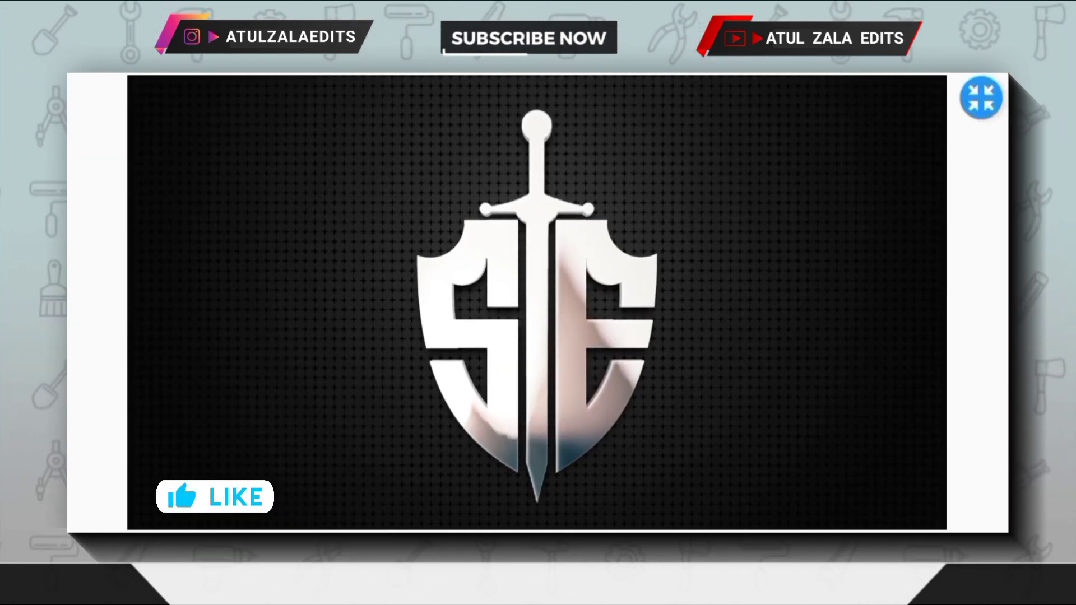